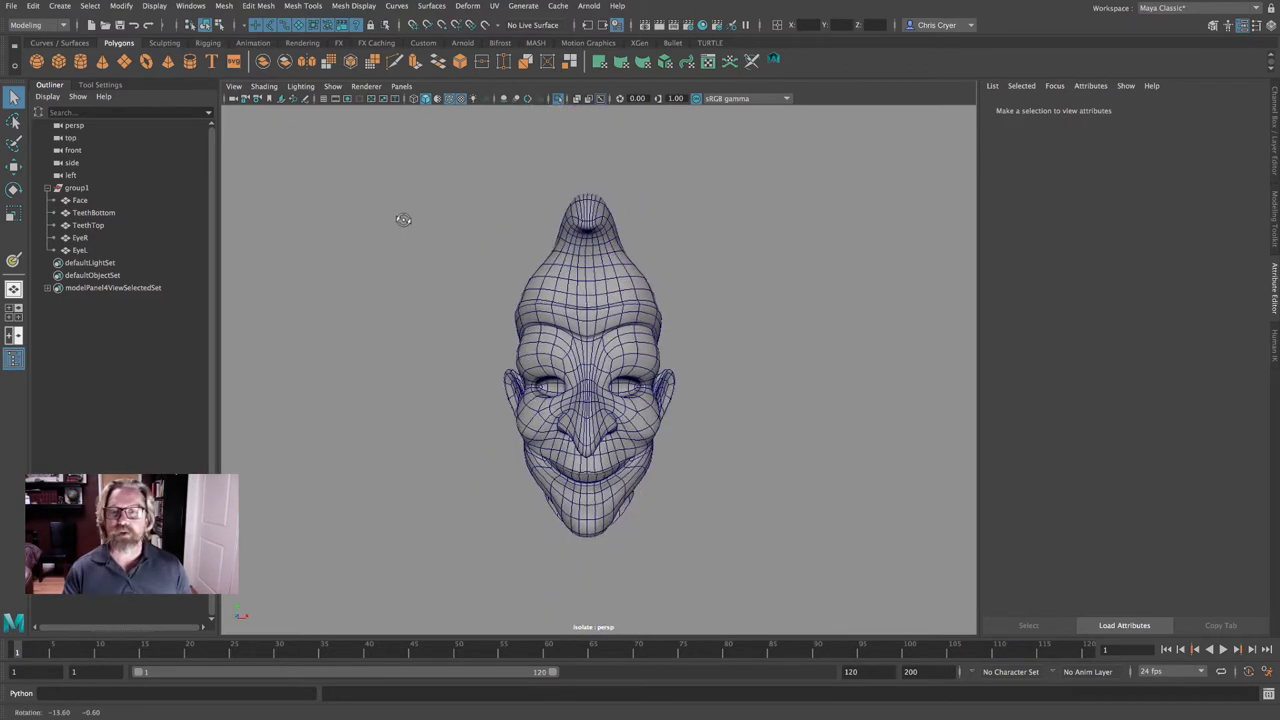
# Select the face mesh and apply a planar UV projection from the Z axis
pyautogui.click(80, 200)
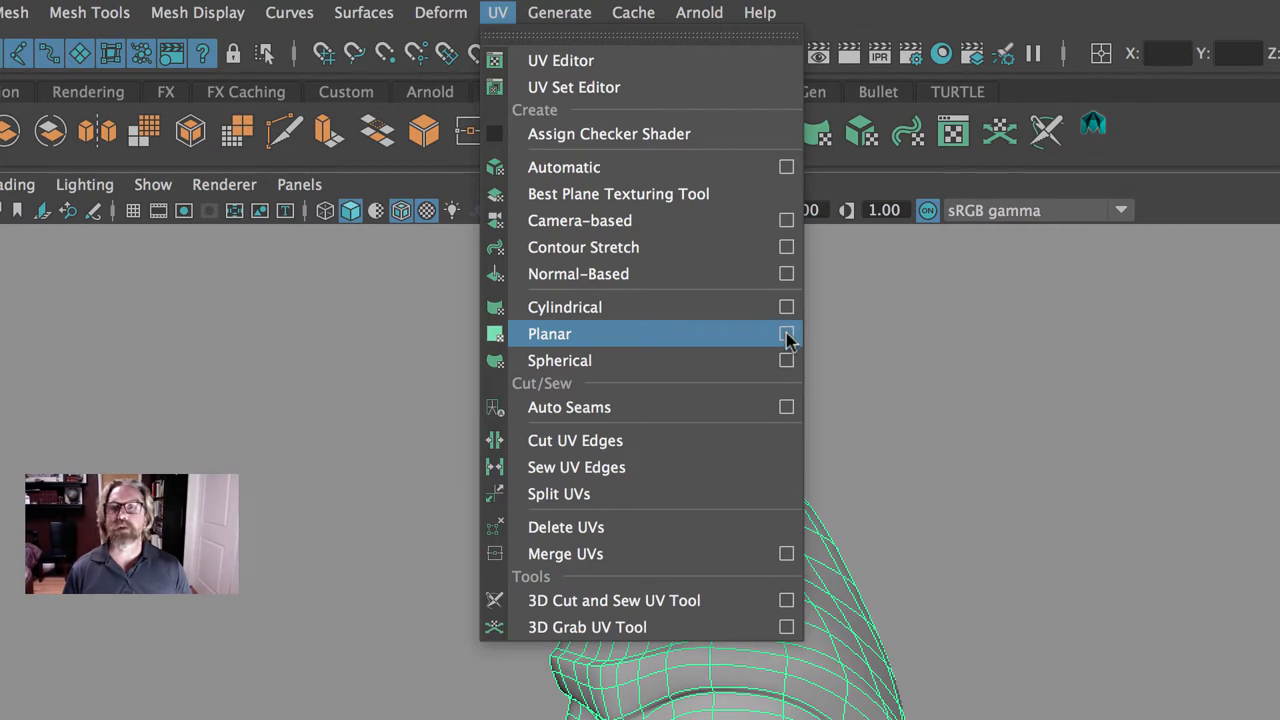
pyautogui.click(788, 332)
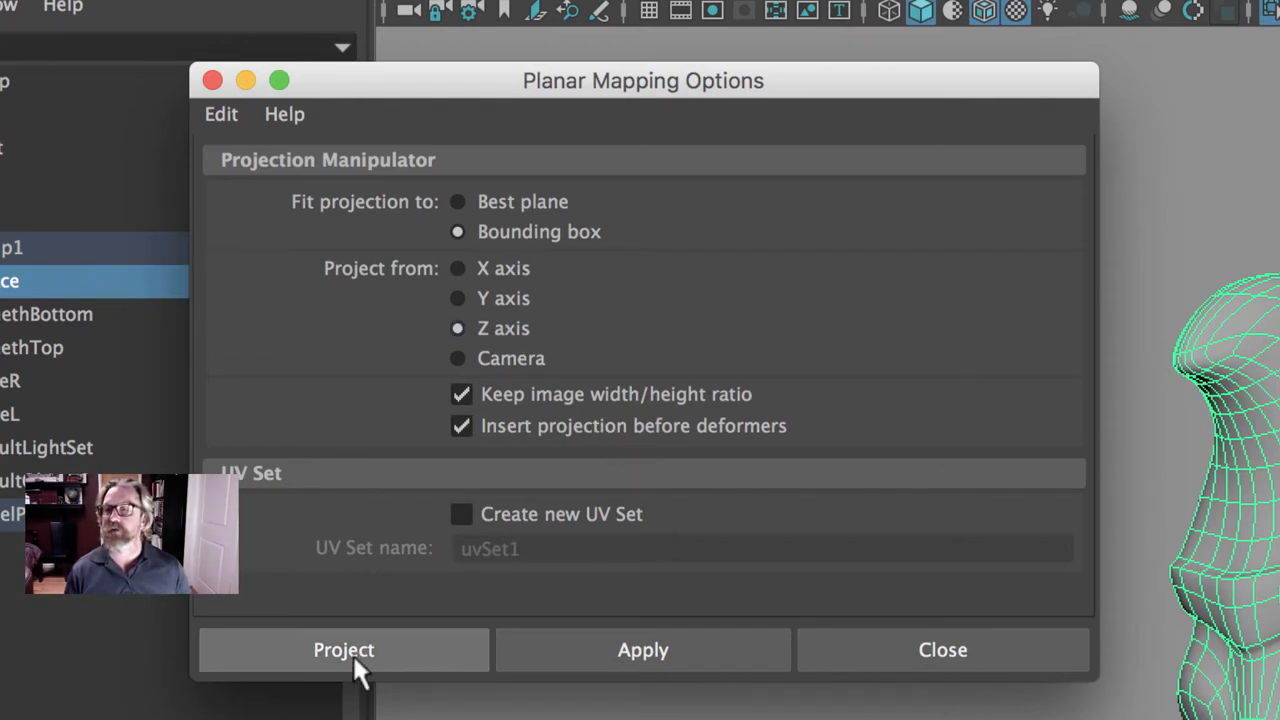
pyautogui.click(344, 648)
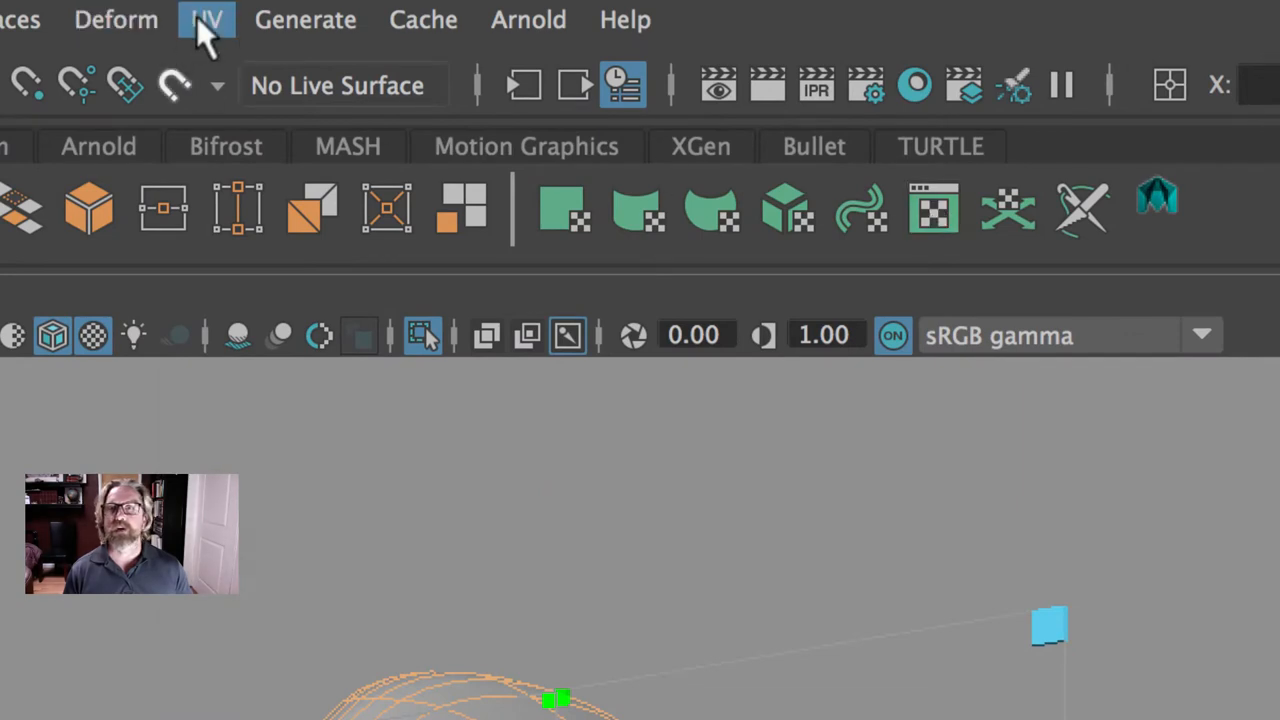
pyautogui.click(206, 20)
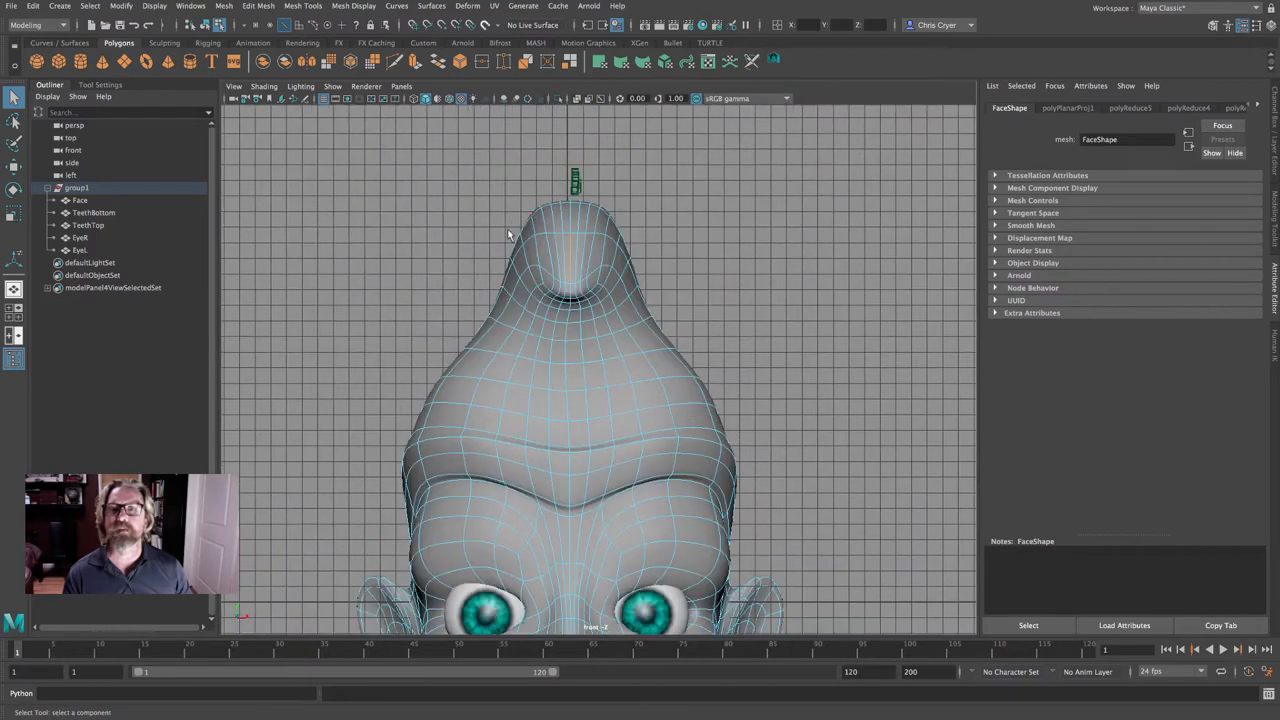
# Switch to edge selection and orbit round to the back of the head for the seam
pyautogui.press('space')
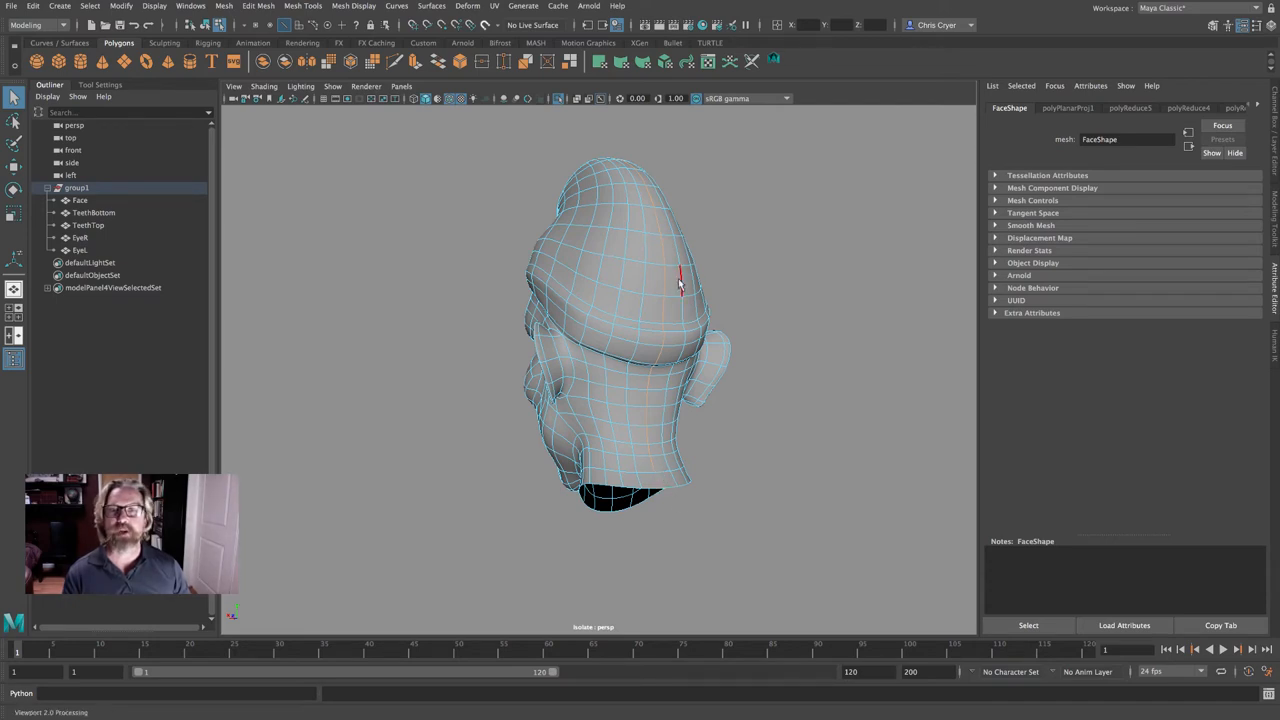
pyautogui.moveTo(680, 280); pyautogui.dragTo(852, 316)
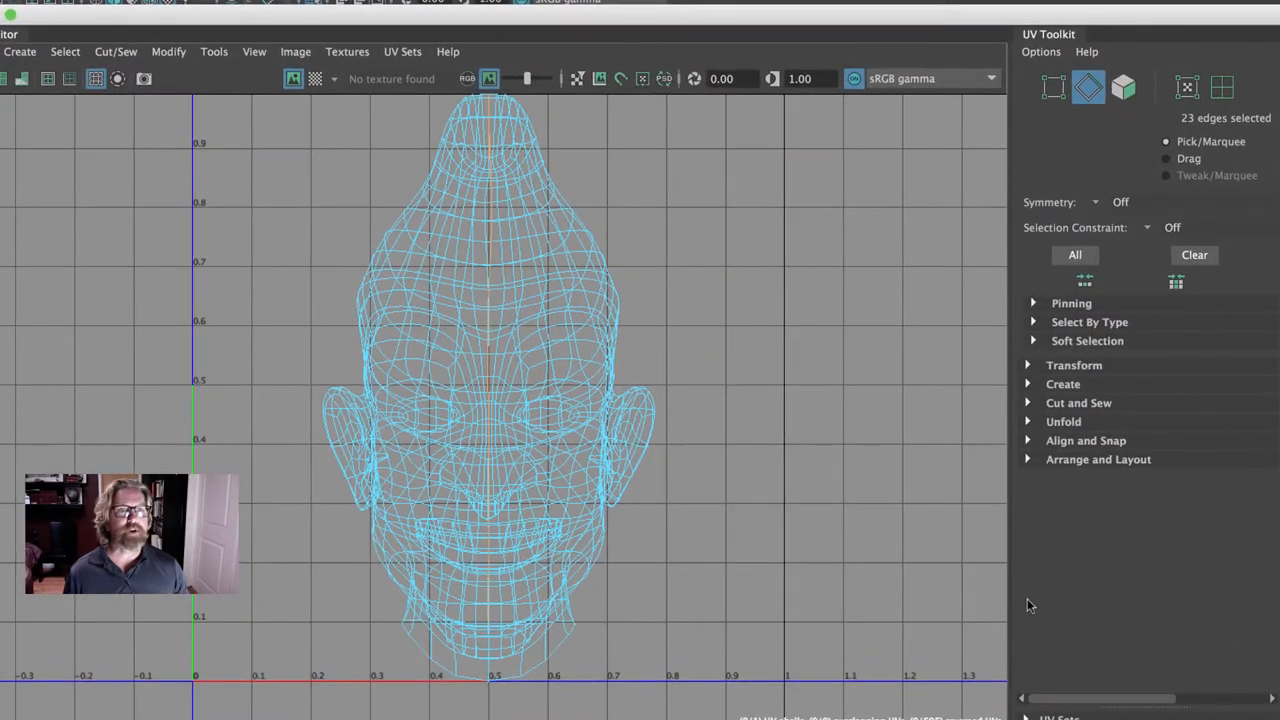
# Cut the UVs along the seam edges and bring up UV shell selection choices
pyautogui.click(1078, 402)
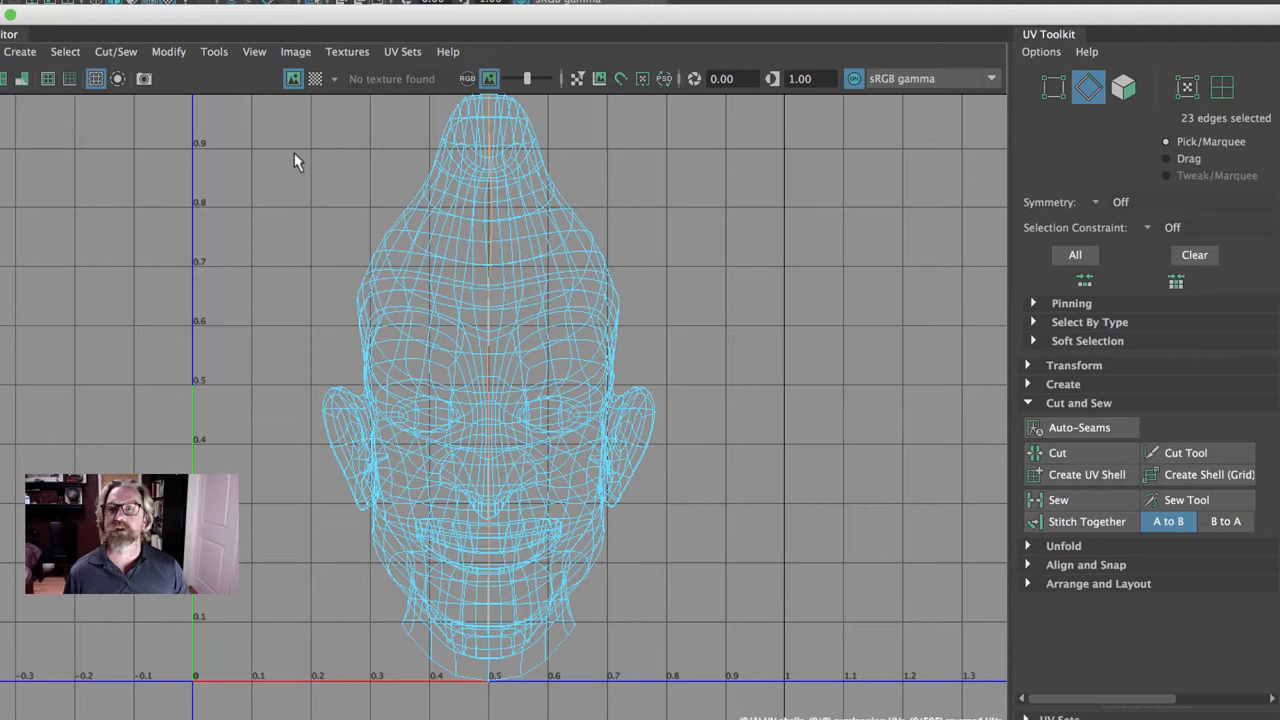
pyautogui.click(116, 52)
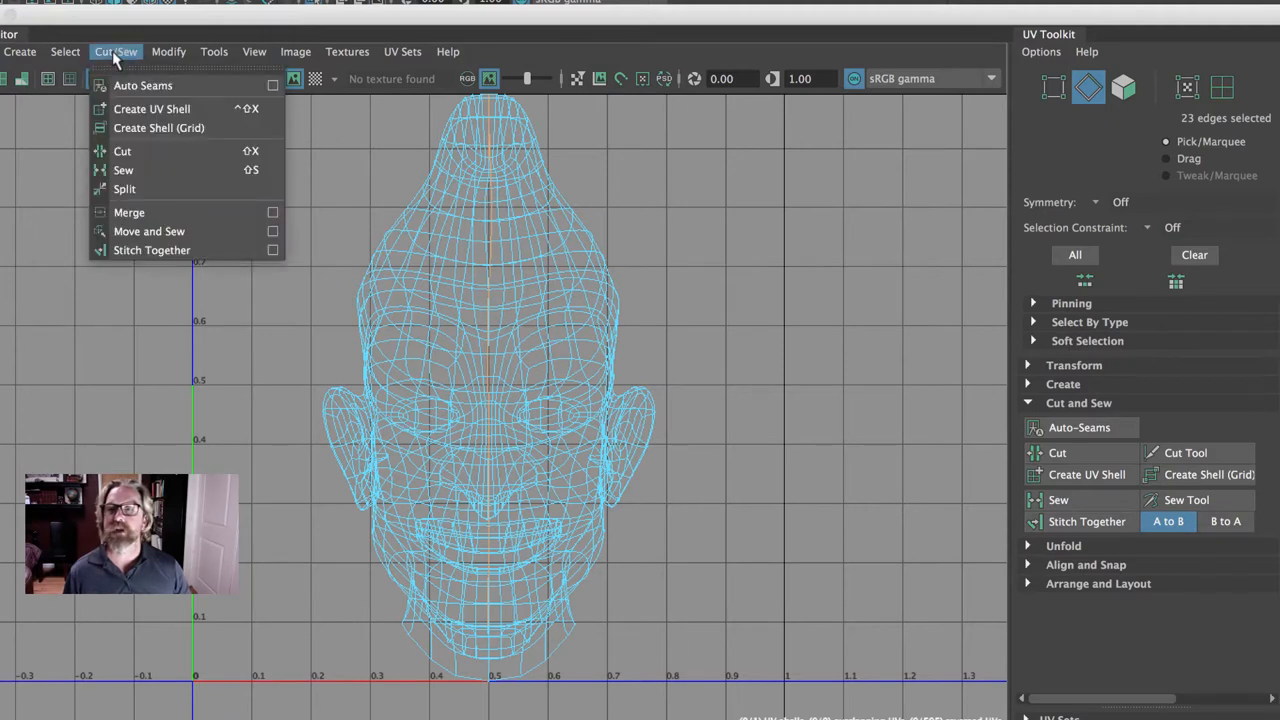
pyautogui.moveTo(122, 152)
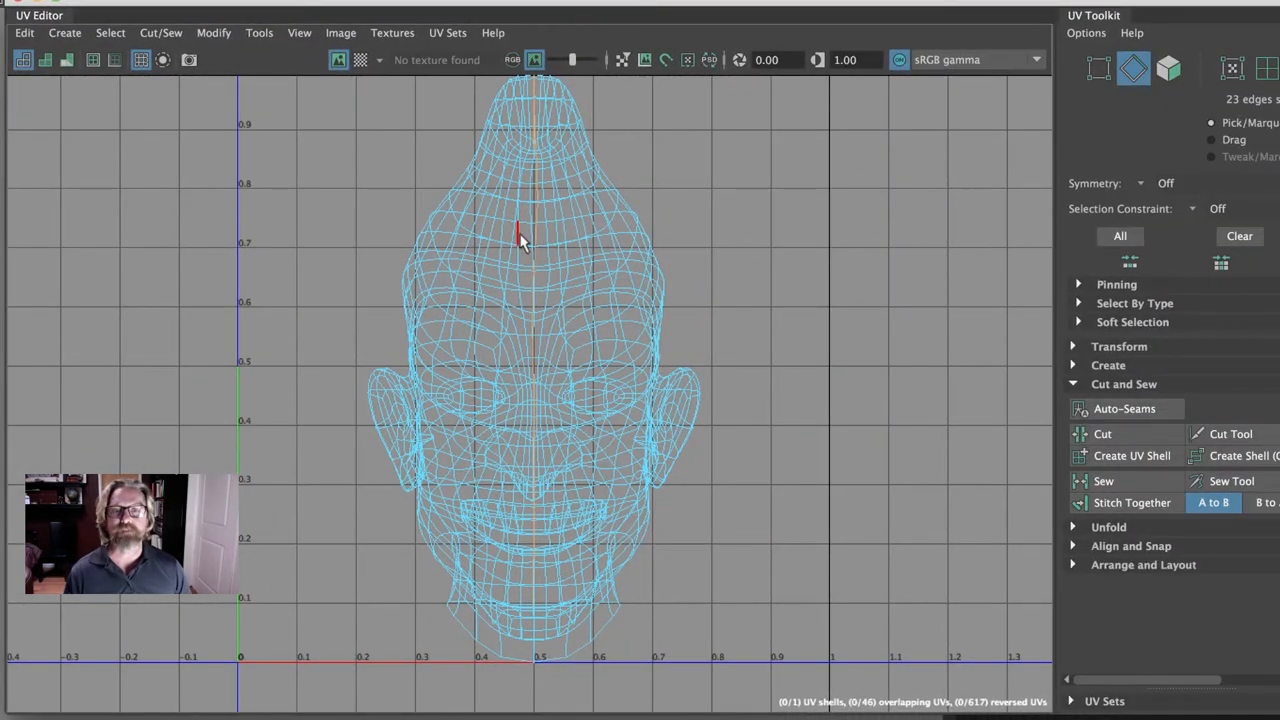
pyautogui.rightClick(512, 236)
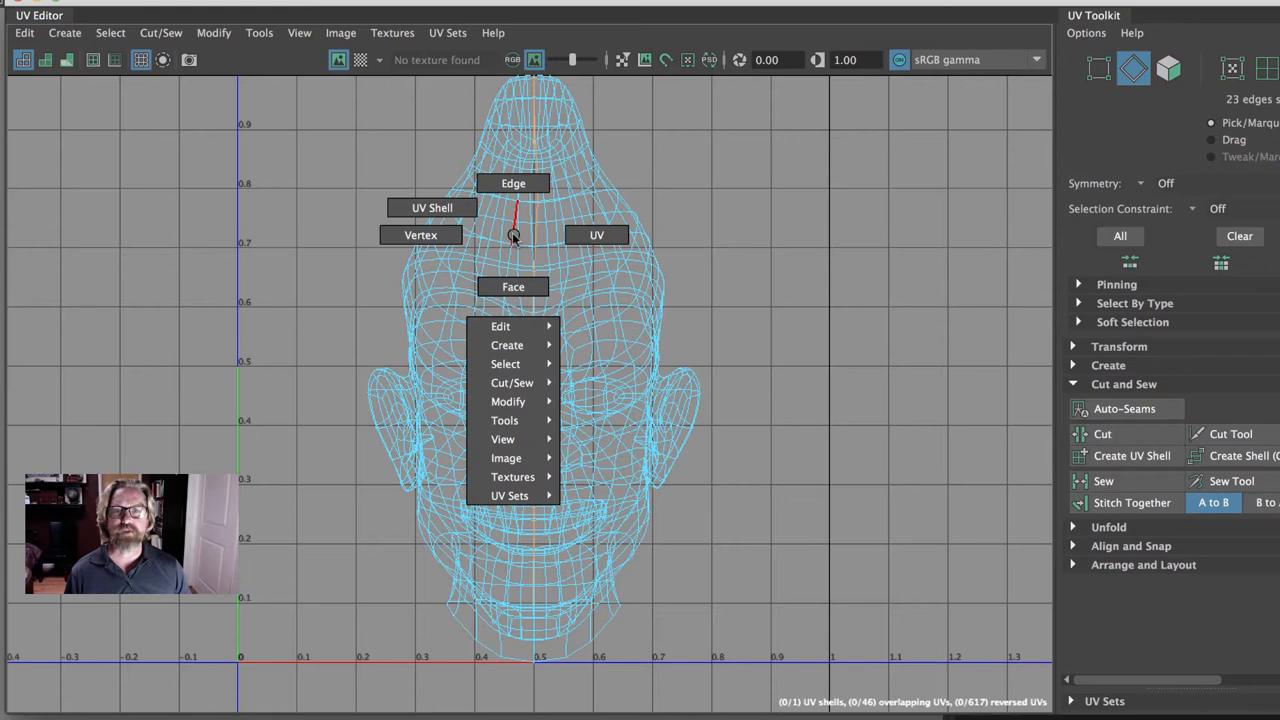
pyautogui.moveTo(432, 206)
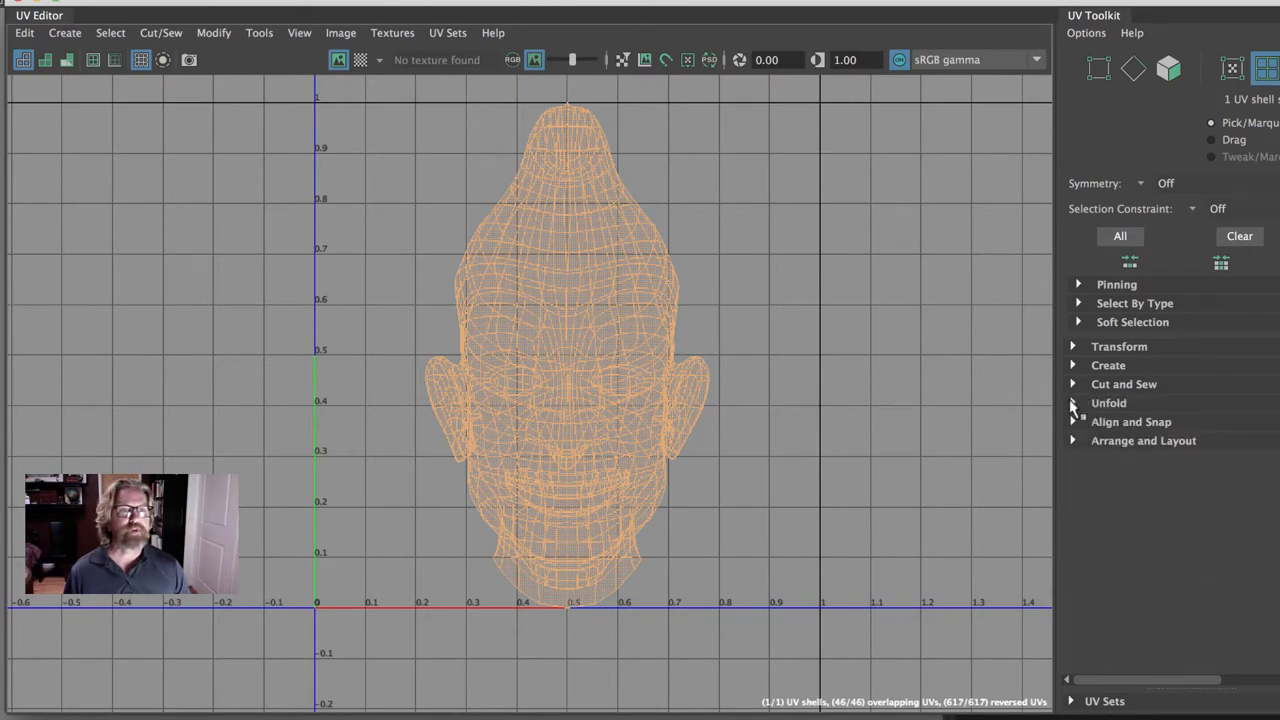
# Unfold the selected head UV shell flat with the UV Toolkit's Unfold command
pyautogui.click(1108, 402)
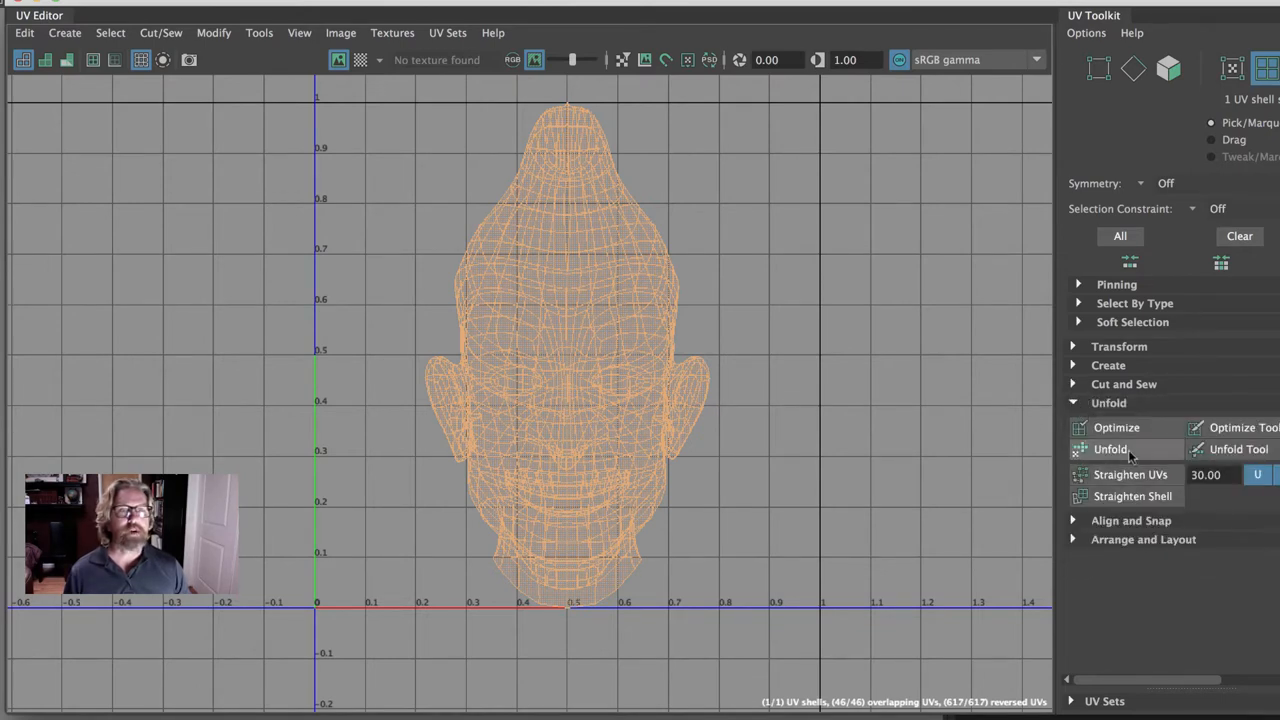
pyautogui.click(212, 32)
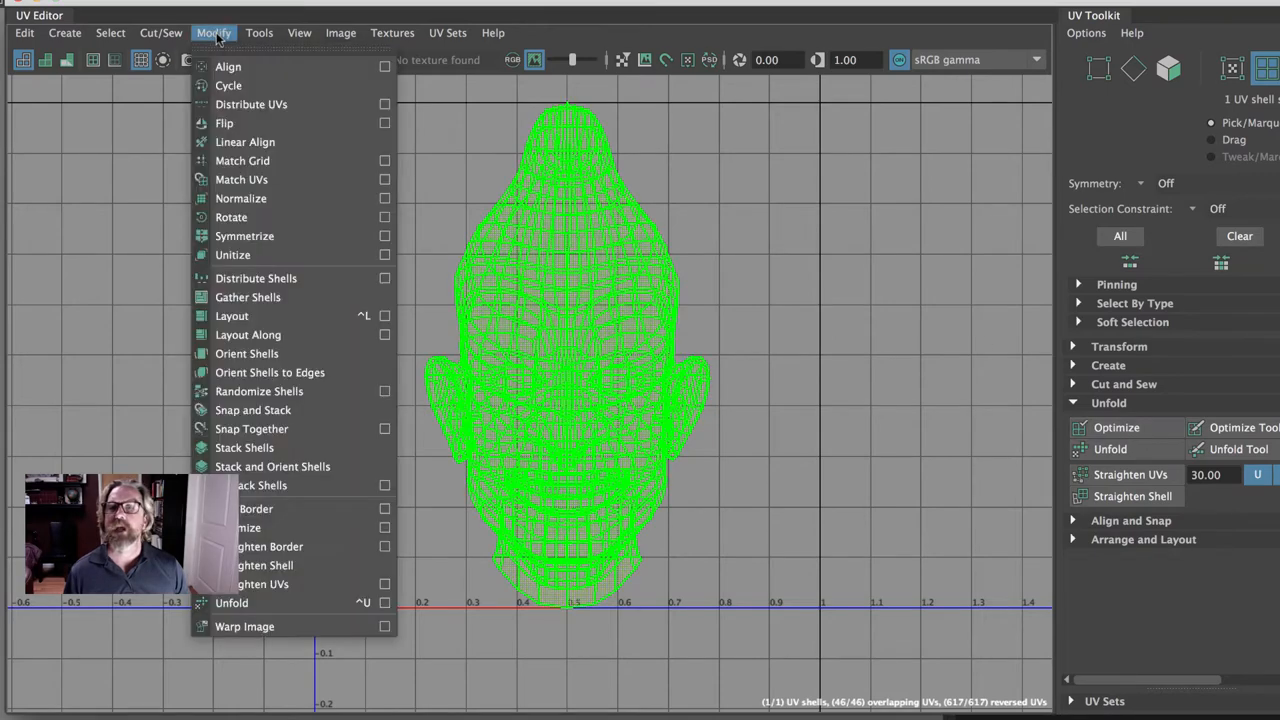
pyautogui.moveTo(280, 604)
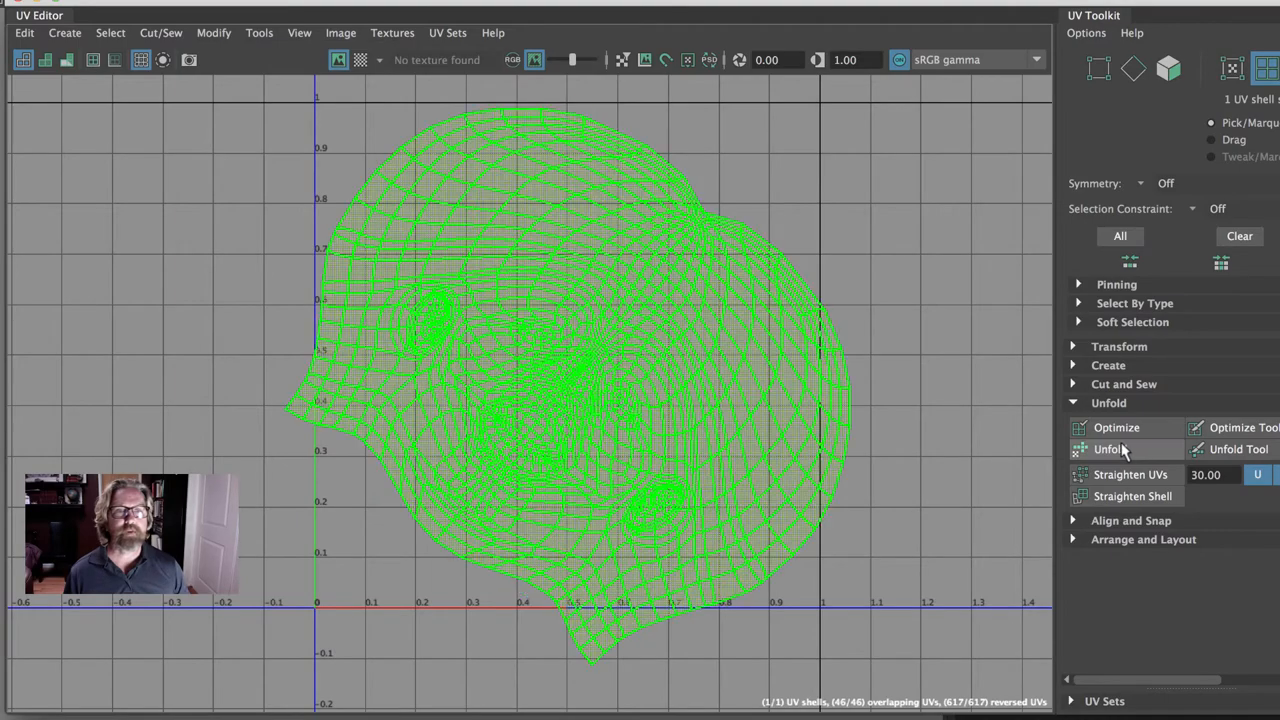
pyautogui.click(1108, 448)
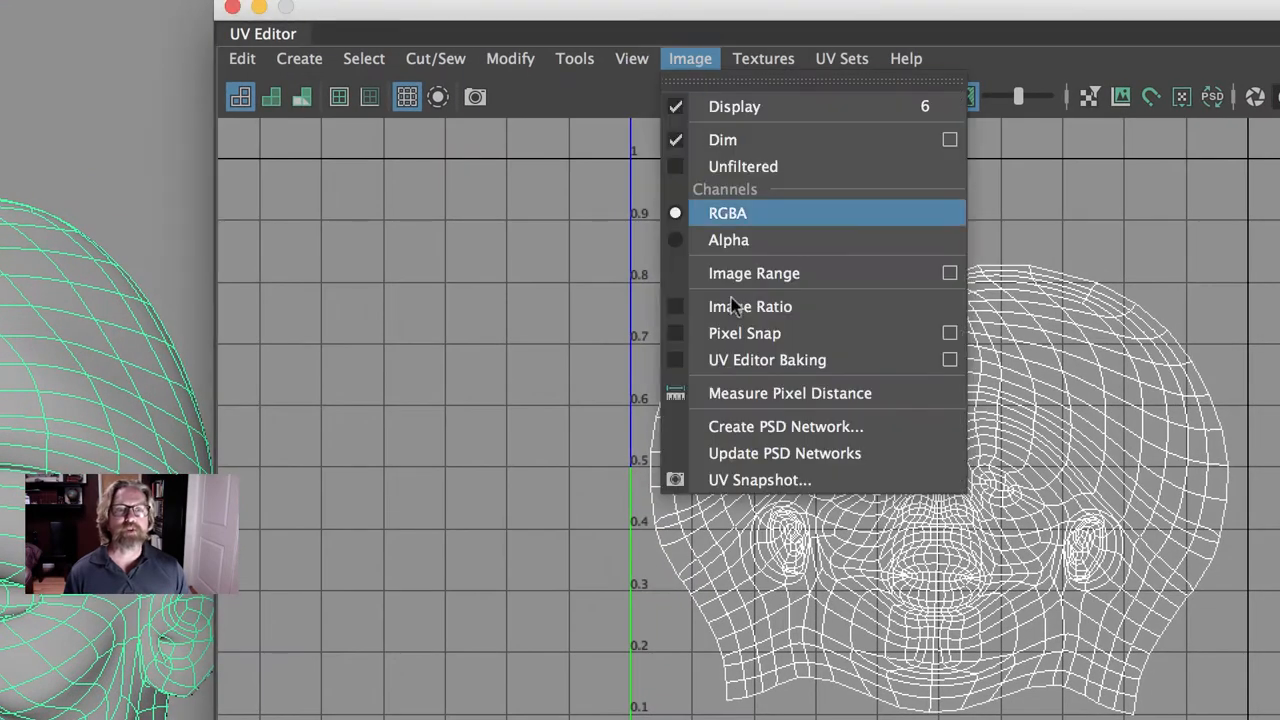
pyautogui.moveTo(760, 480)
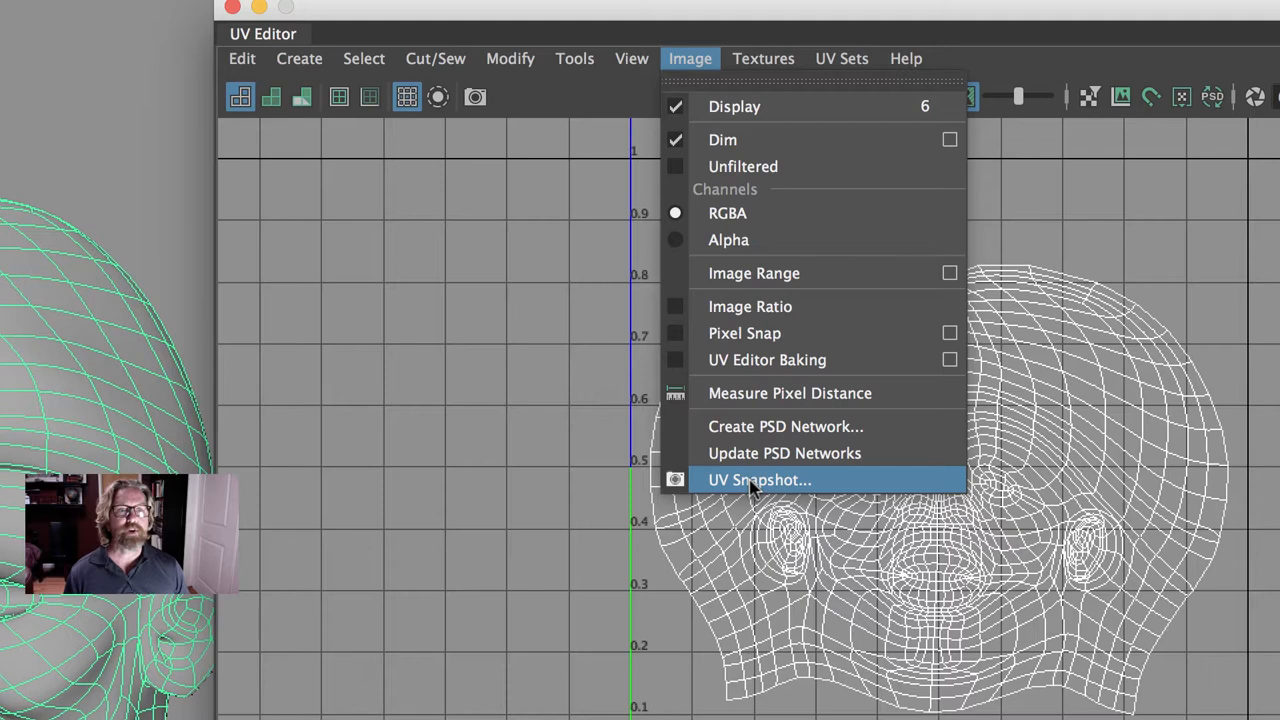
# Bring up the UV Snapshot settings to export the flattened face layout as JPEG
pyautogui.click(760, 480)
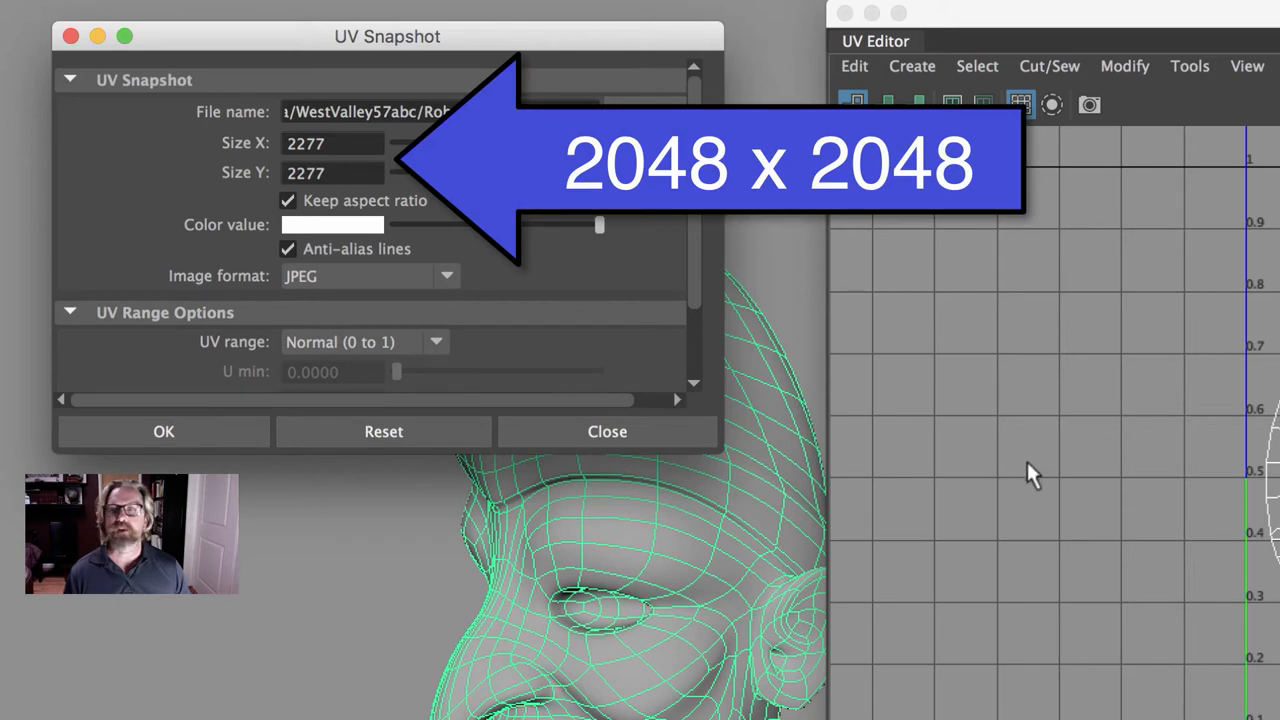
pyautogui.moveTo(358, 238)
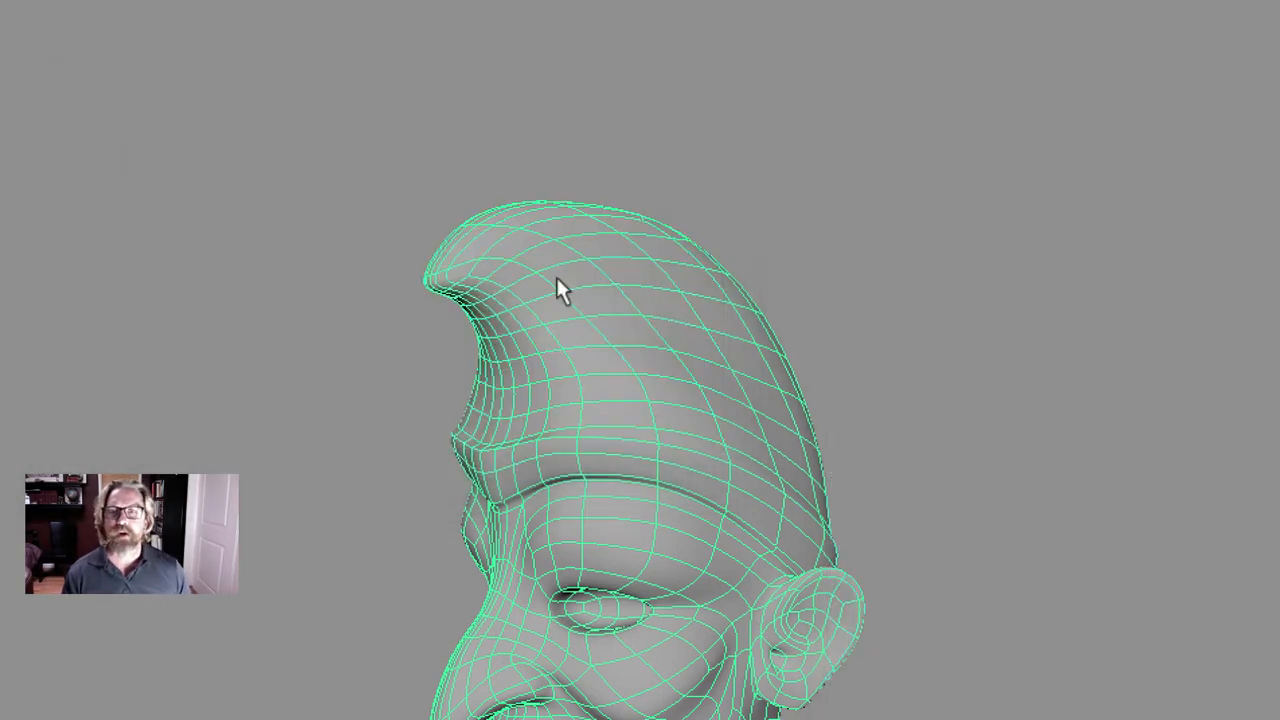
# Assign a new Lambert to the face mesh and break the texture connection on its colour
pyautogui.rightClick(560, 290)
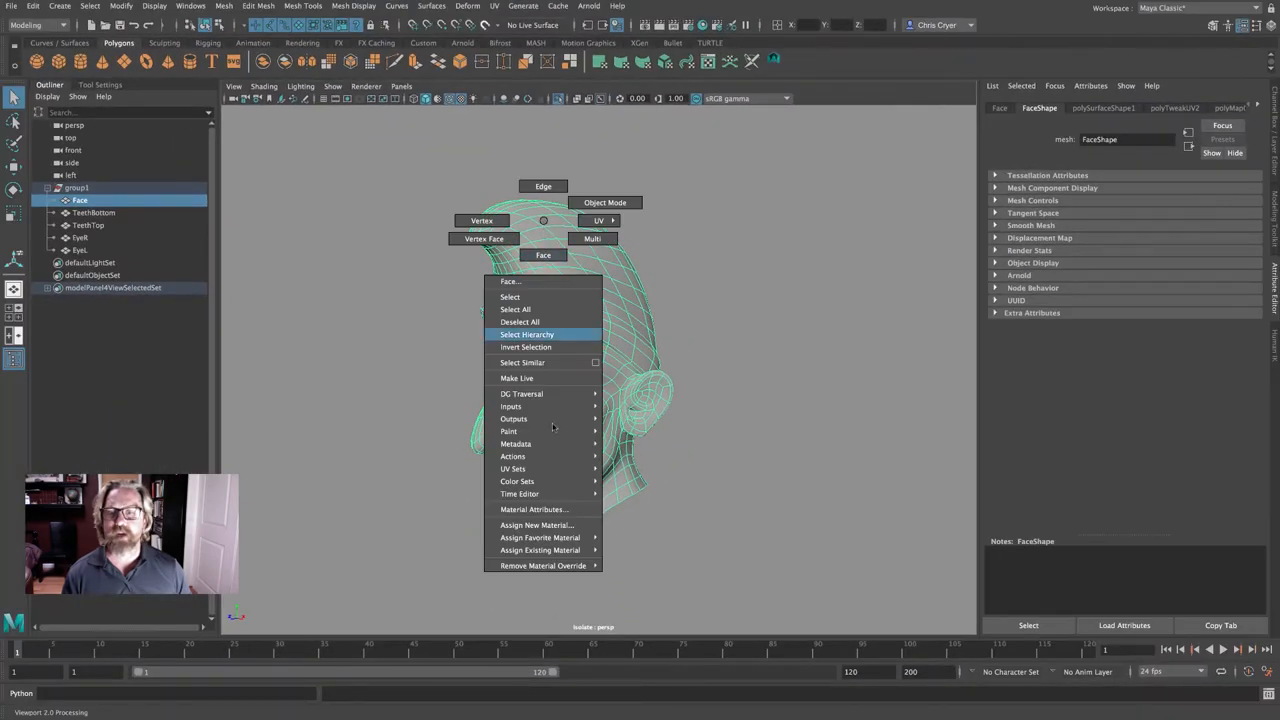
pyautogui.click(536, 524)
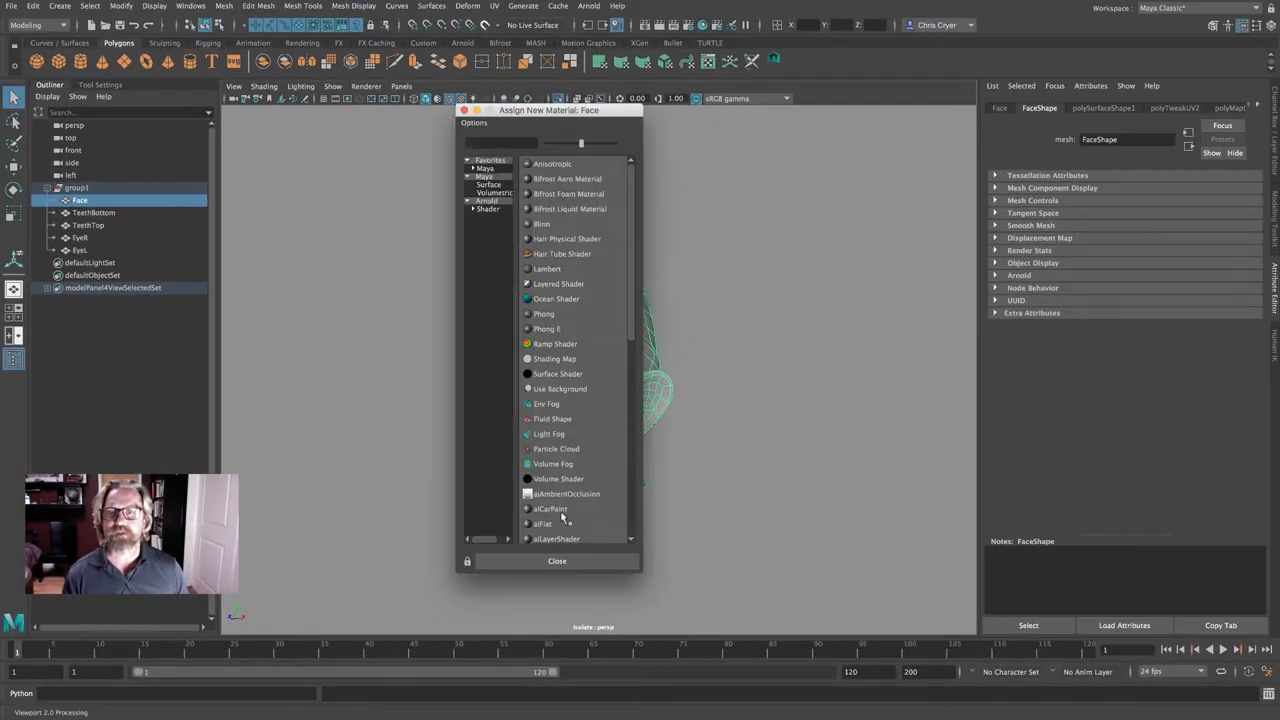
pyautogui.click(548, 268)
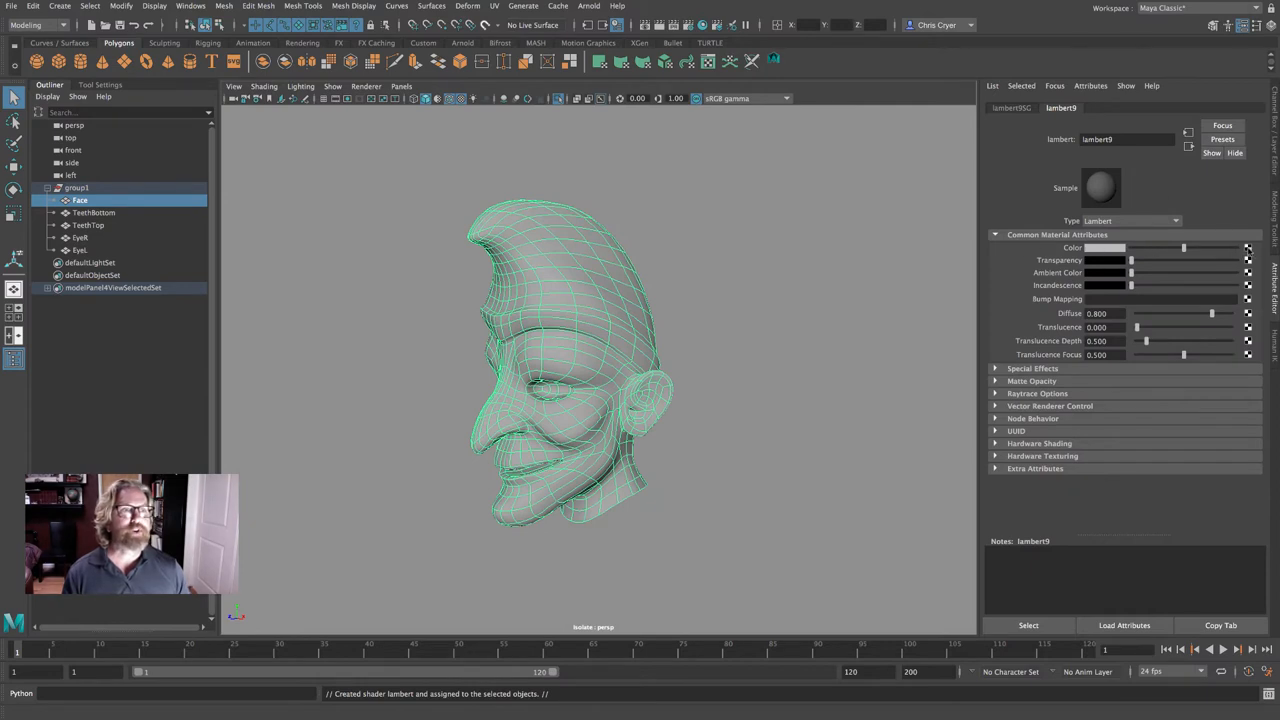
pyautogui.moveTo(1248, 248)
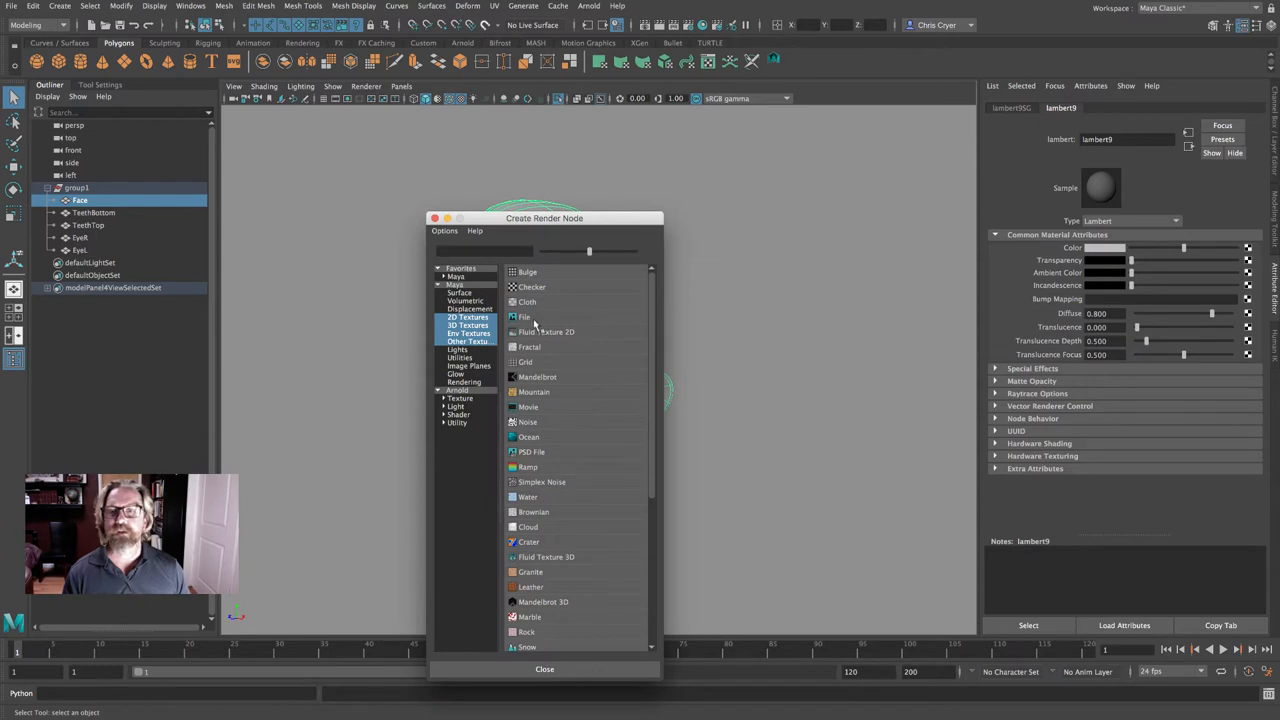
pyautogui.click(524, 316)
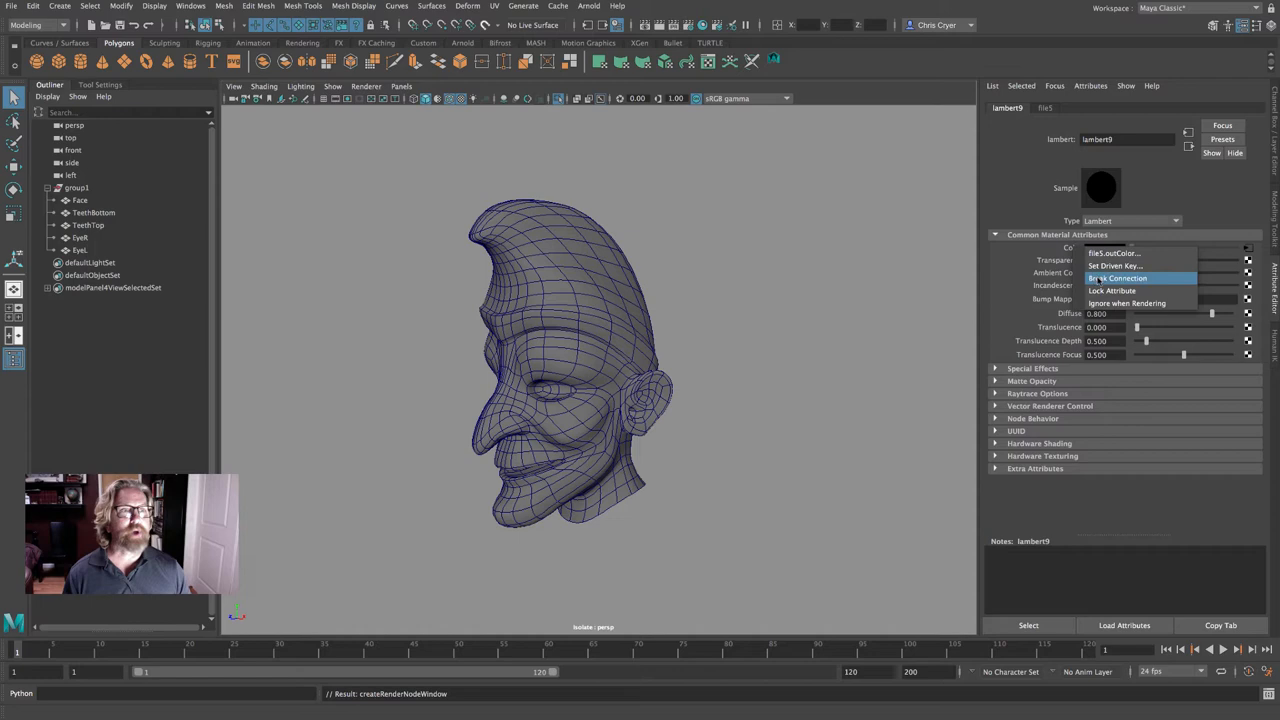
pyautogui.click(1116, 278)
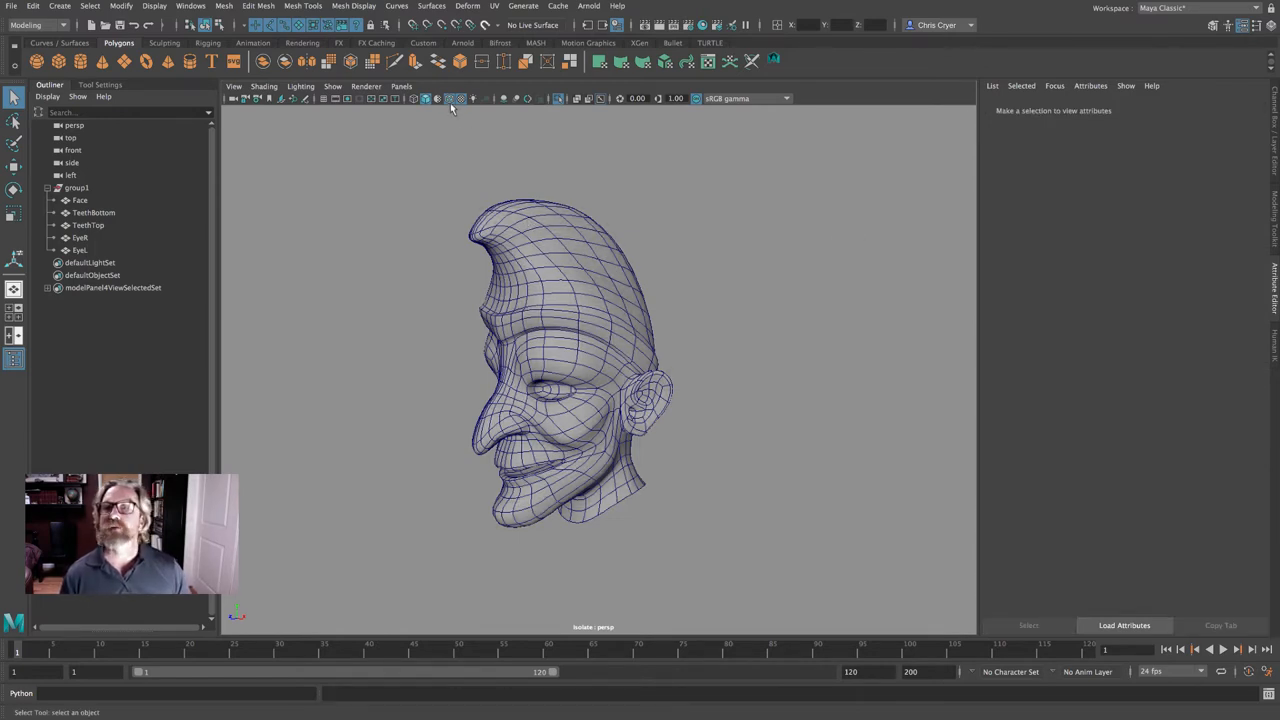
# Select the clown head mesh and bring up the Texturing menu commands
pyautogui.click(454, 98)
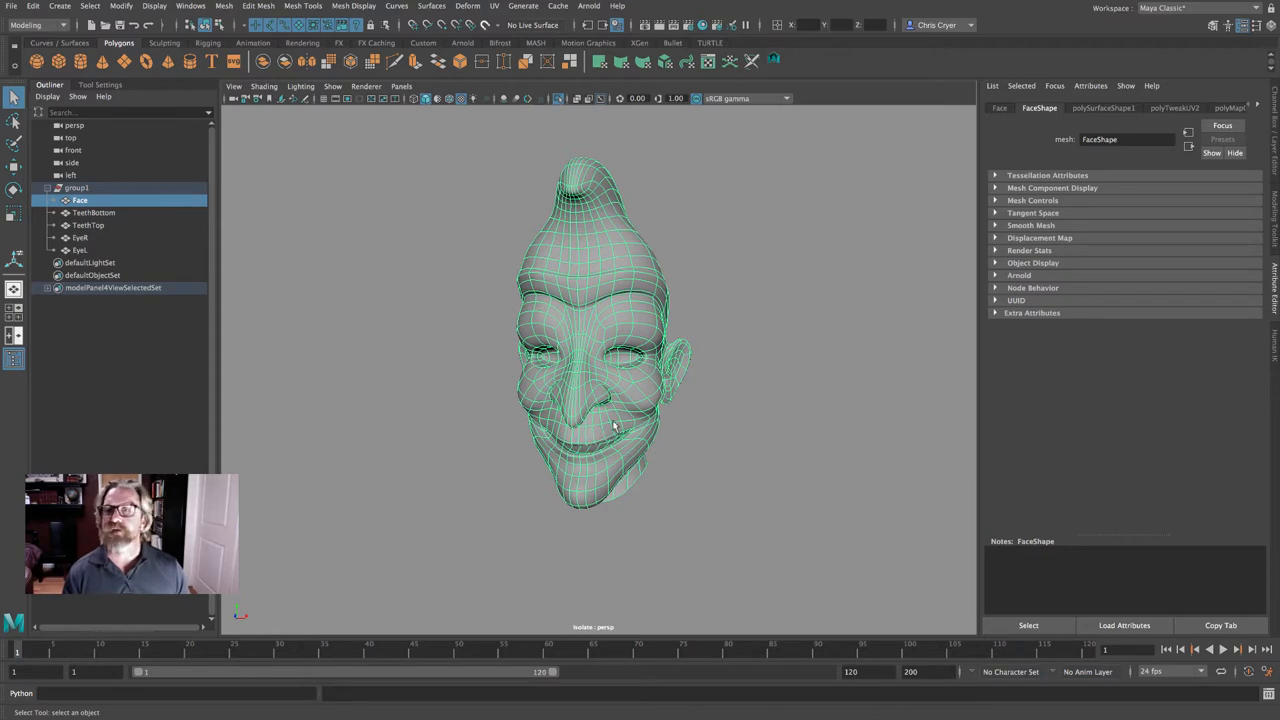
pyautogui.click(36, 24)
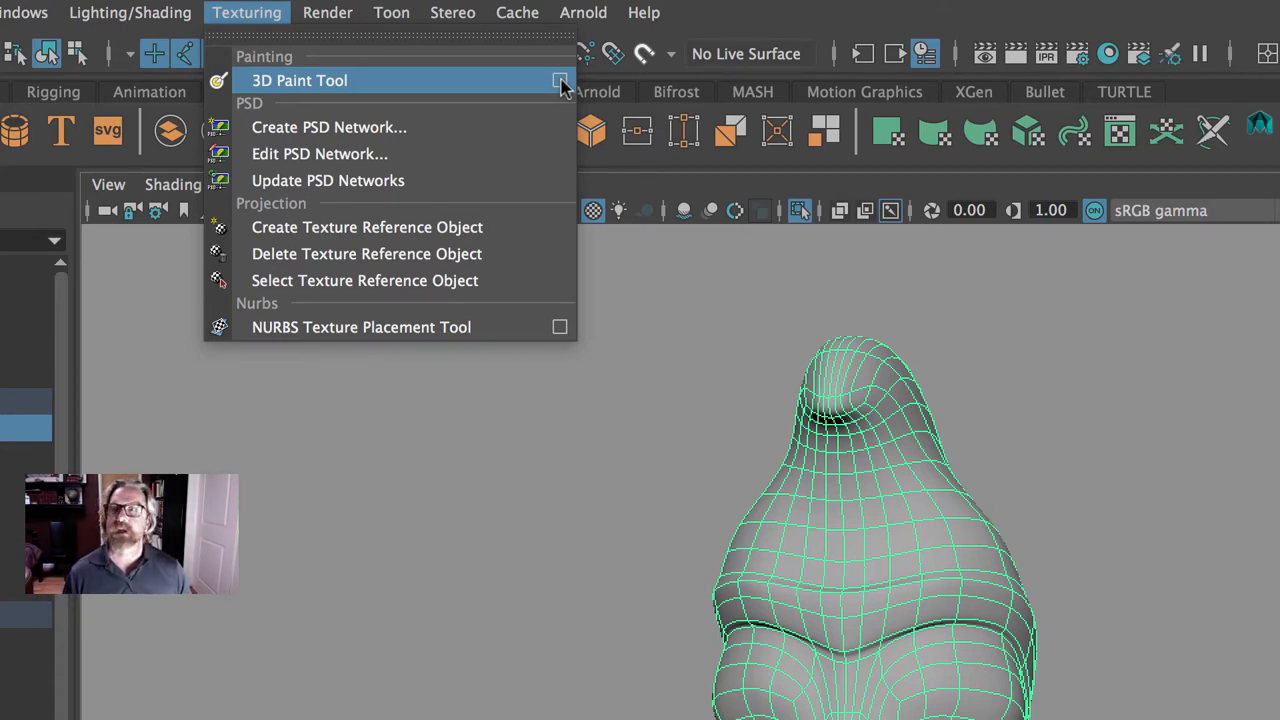
# Set the 3D Paint Tool to paint colour and bring up Assign/Edit File Textures
pyautogui.click(300, 80)
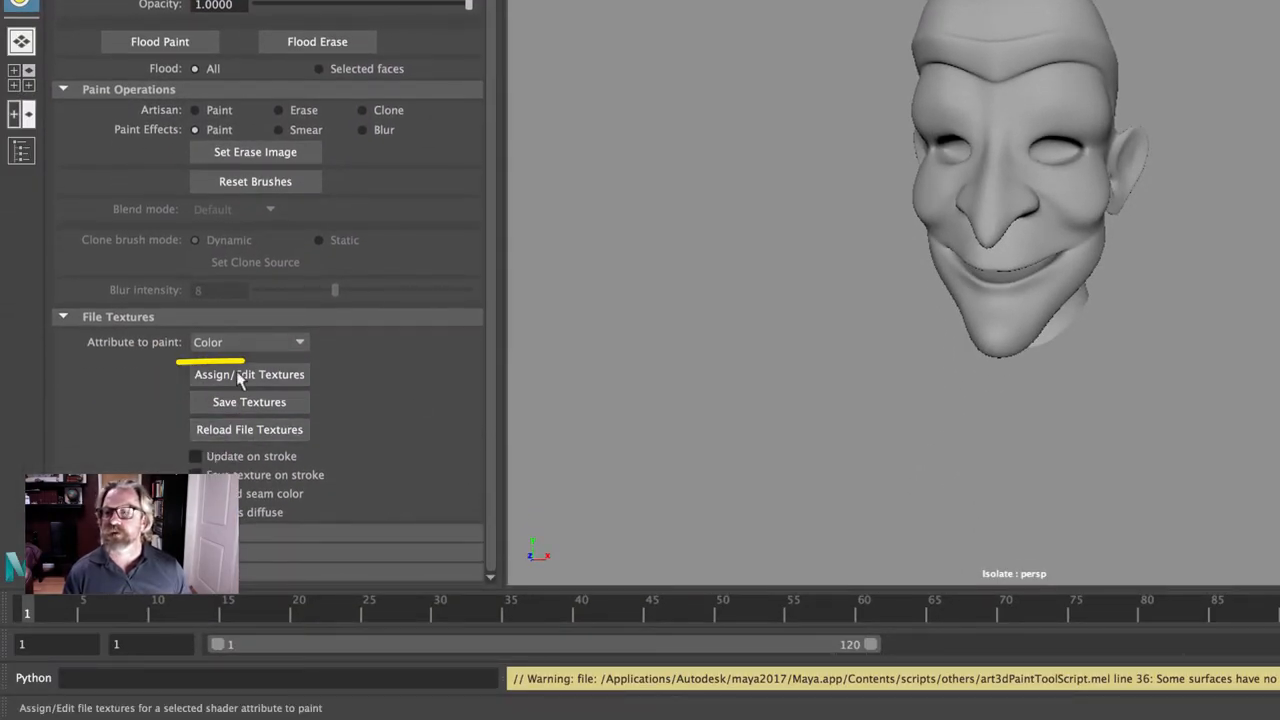
pyautogui.click(248, 374)
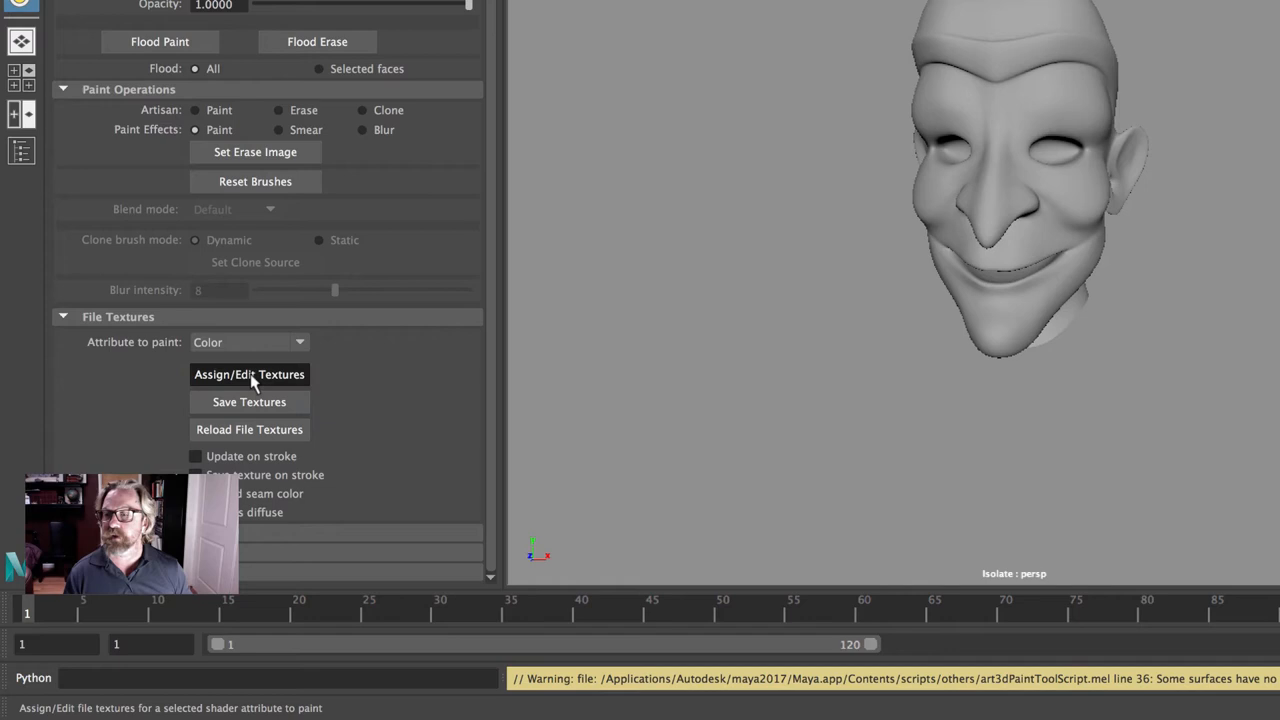
pyautogui.click(248, 374)
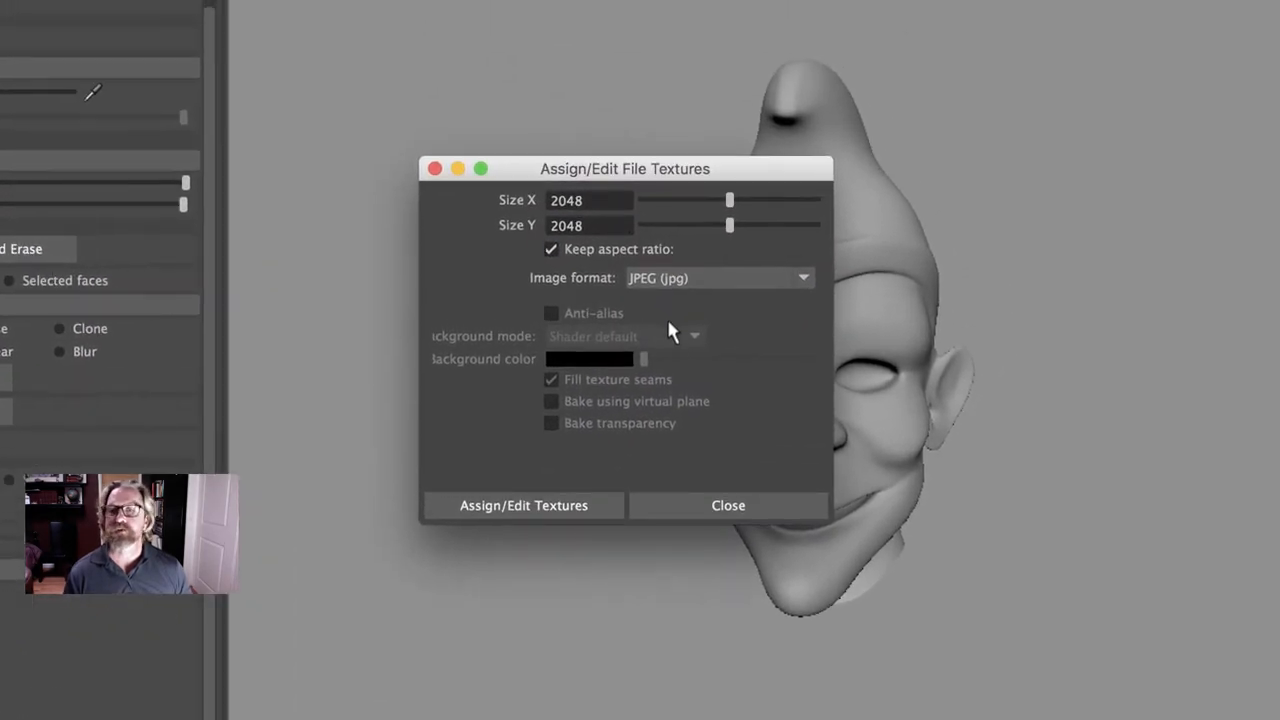
pyautogui.moveTo(784, 292)
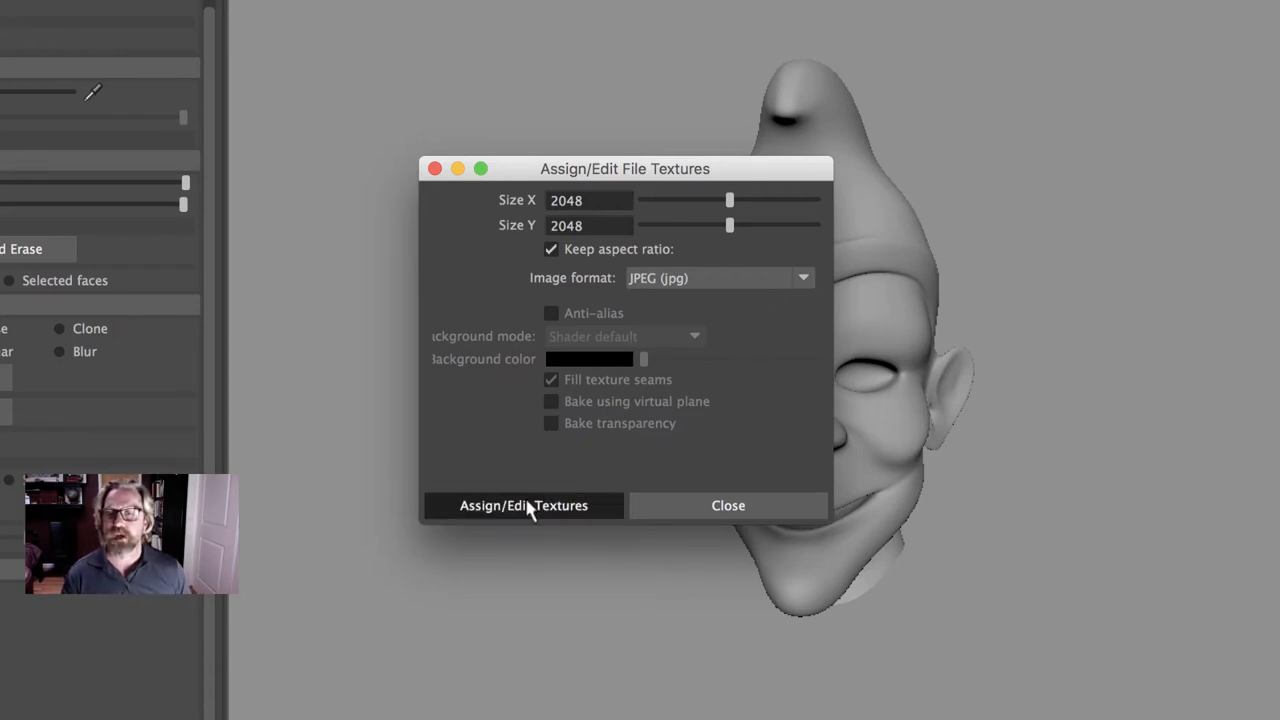
# Assign a 2048 by 2048 JPEG colour file texture to the head for painting
pyautogui.click(524, 504)
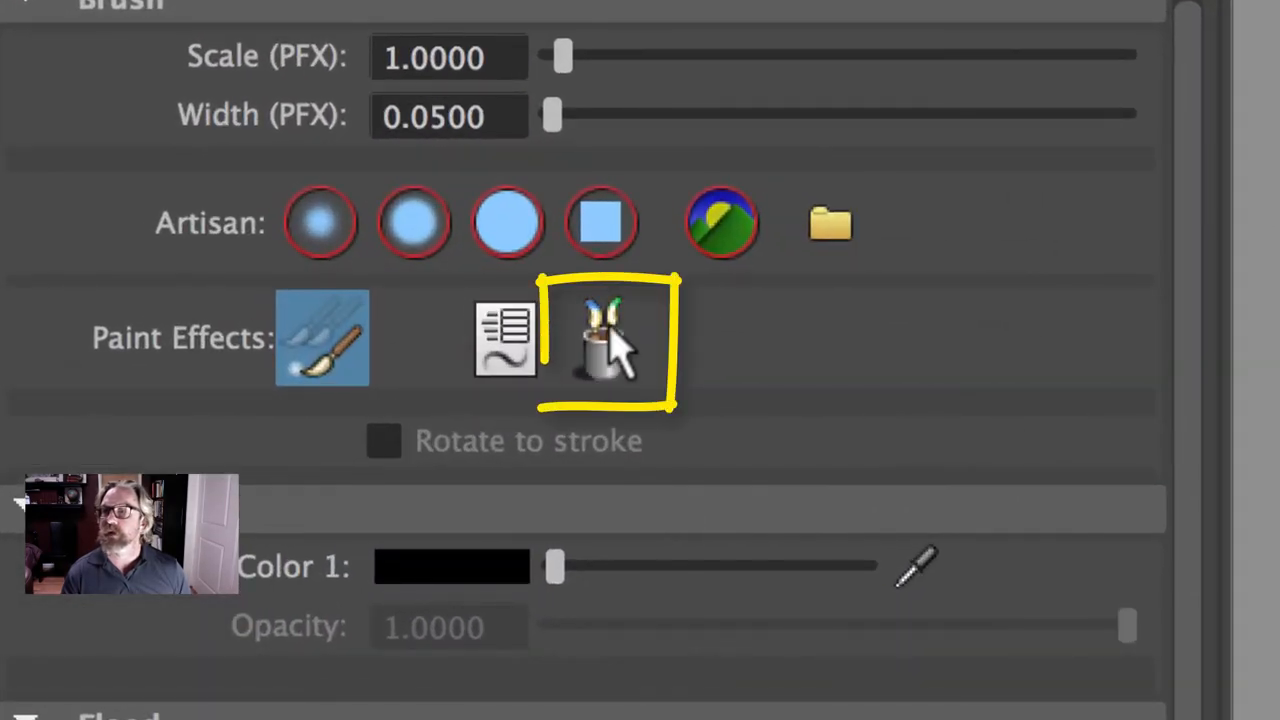
# Pick an Airbrush preset from the brush library to paint flesh-toned skin shading
pyautogui.click(600, 336)
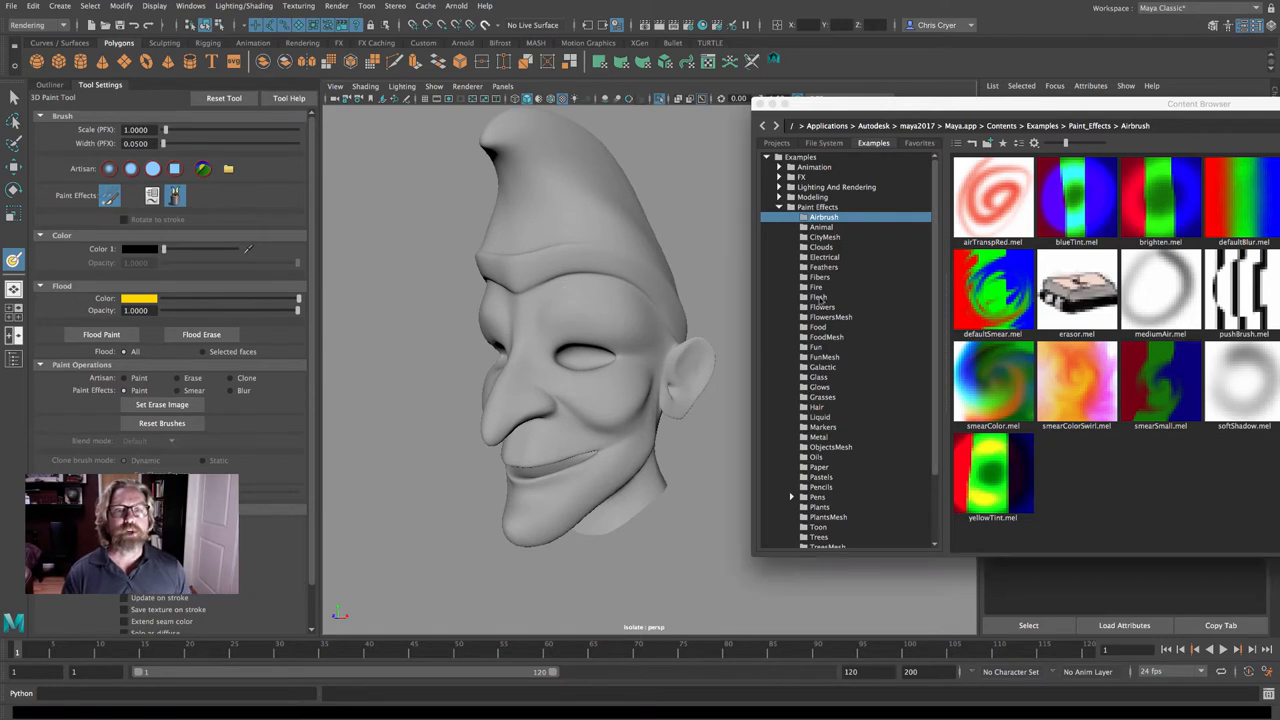
pyautogui.click(818, 296)
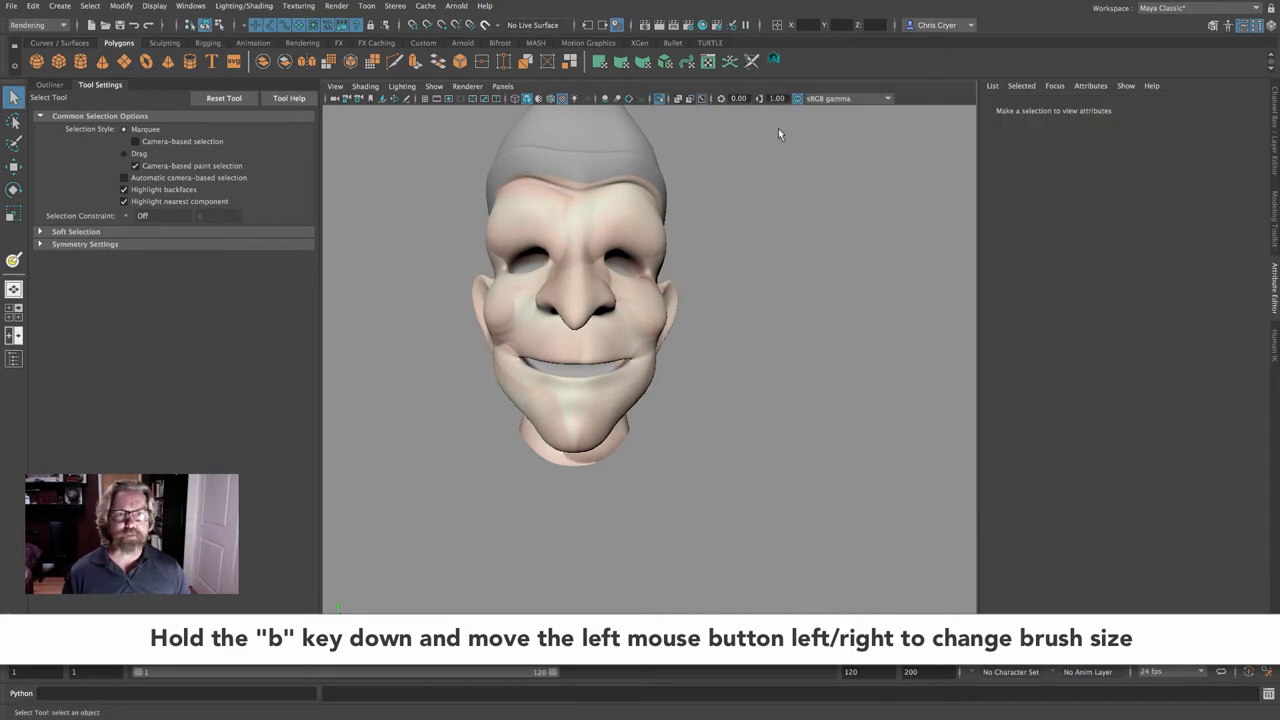
# View the head from the side and re-enter the 3D Paint Tool from the Texturing menu
pyautogui.moveTo(780, 136); pyautogui.dragTo(756, 236)
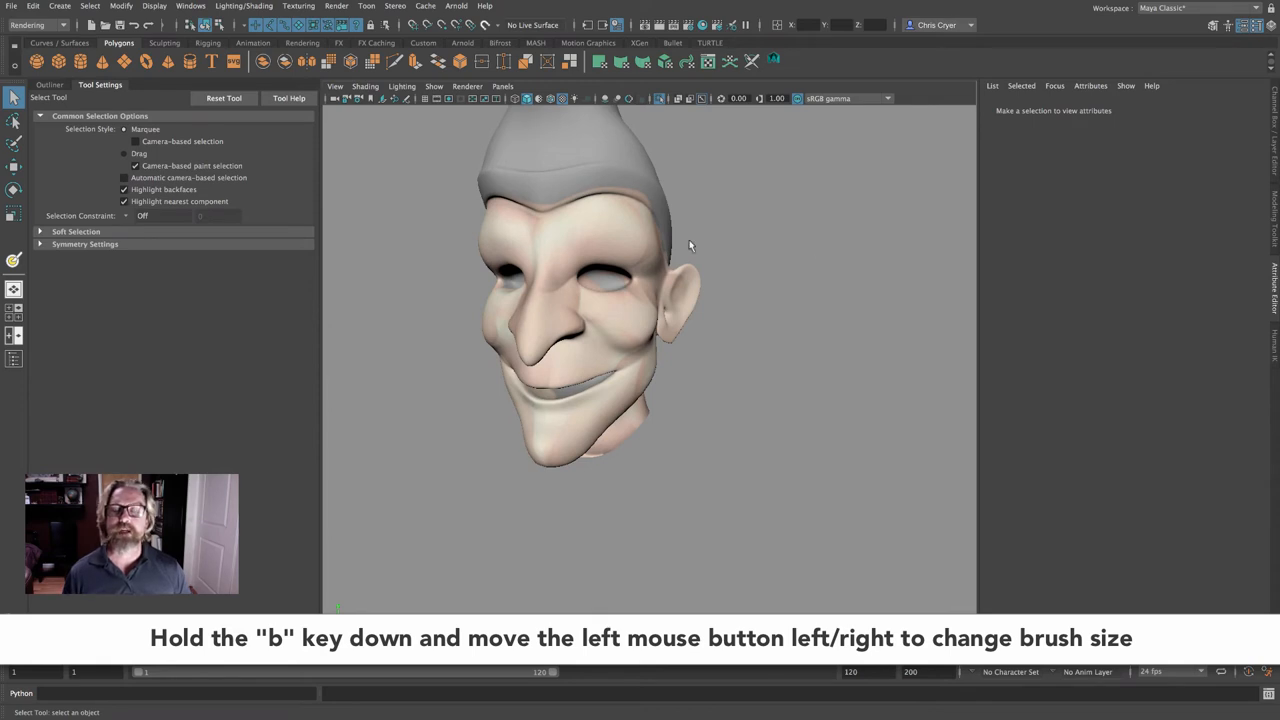
pyautogui.moveTo(604, 230)
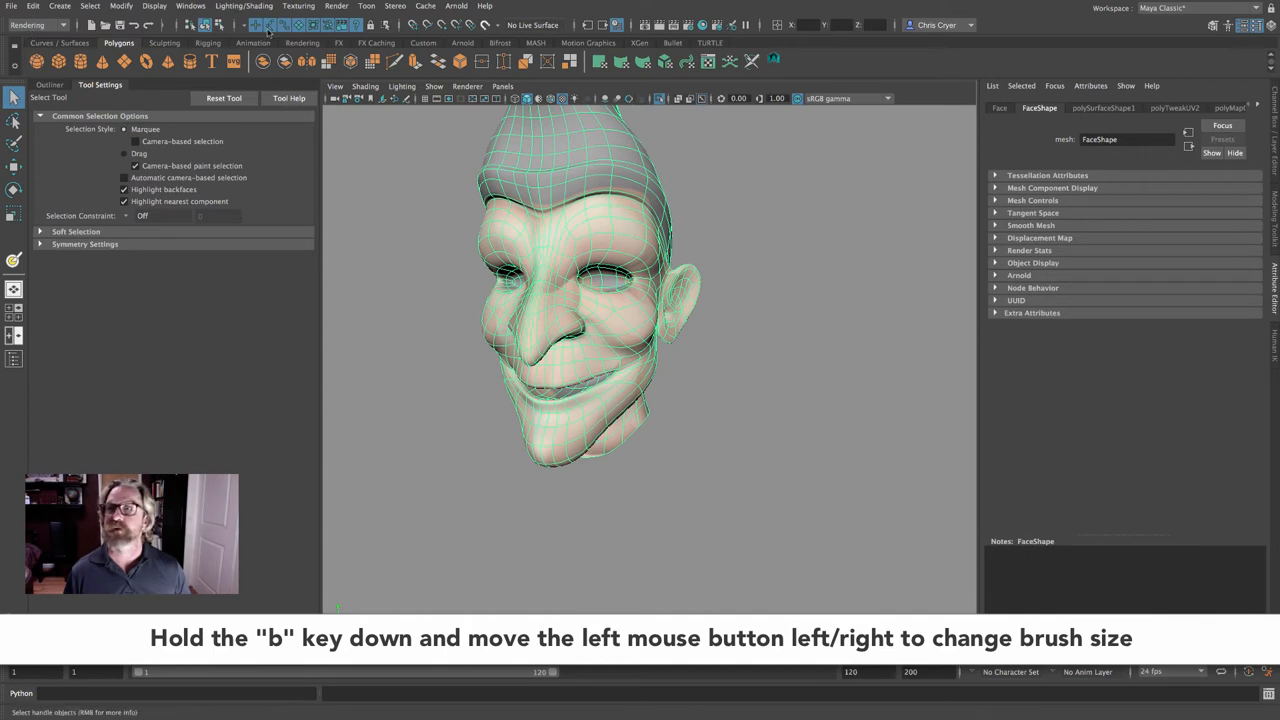
pyautogui.click(298, 6)
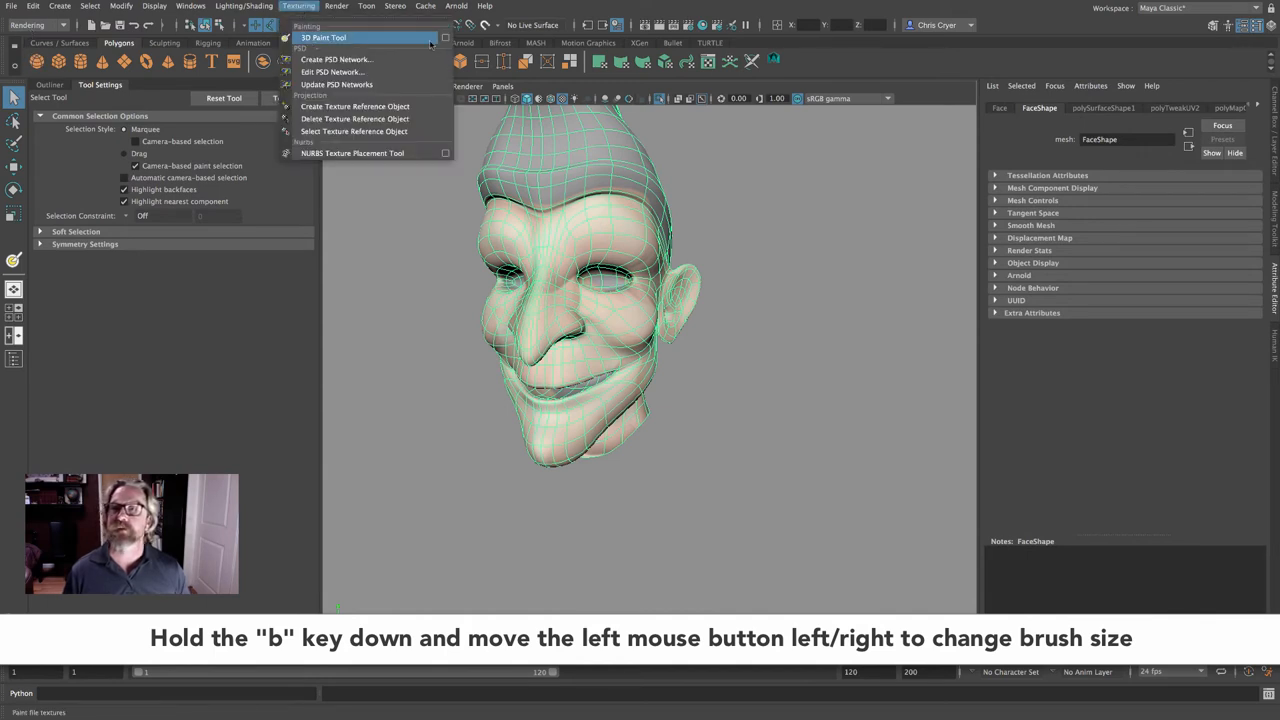
pyautogui.click(322, 36)
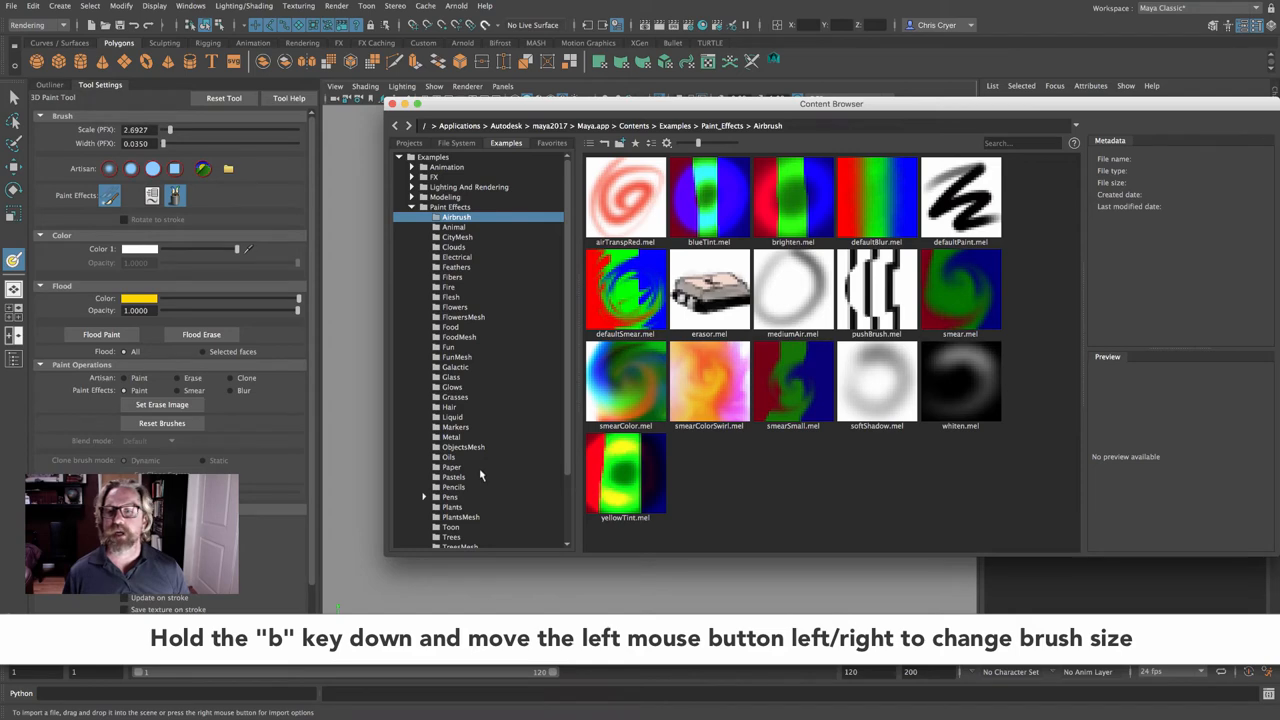
# Pick an Oils brush preset and paint oil strokes beside the nose and along the chin
pyautogui.click(448, 456)
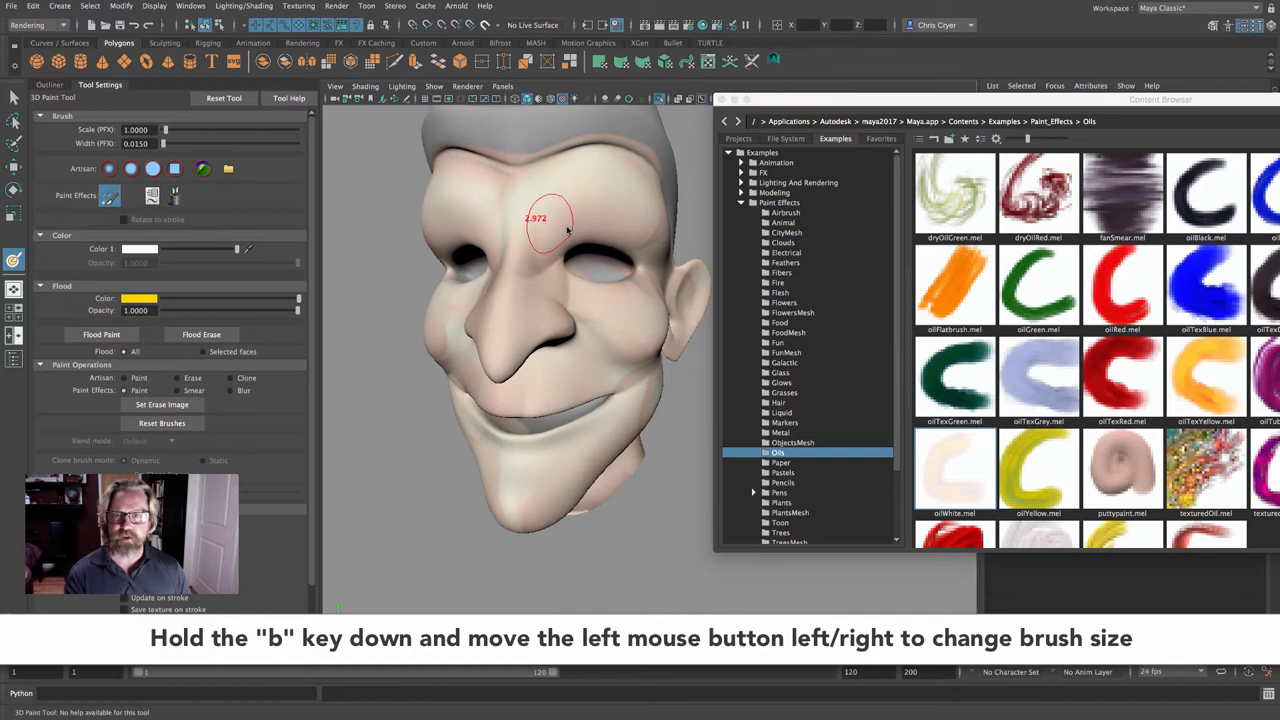
pyautogui.moveTo(550, 228); pyautogui.dragTo(570, 228)
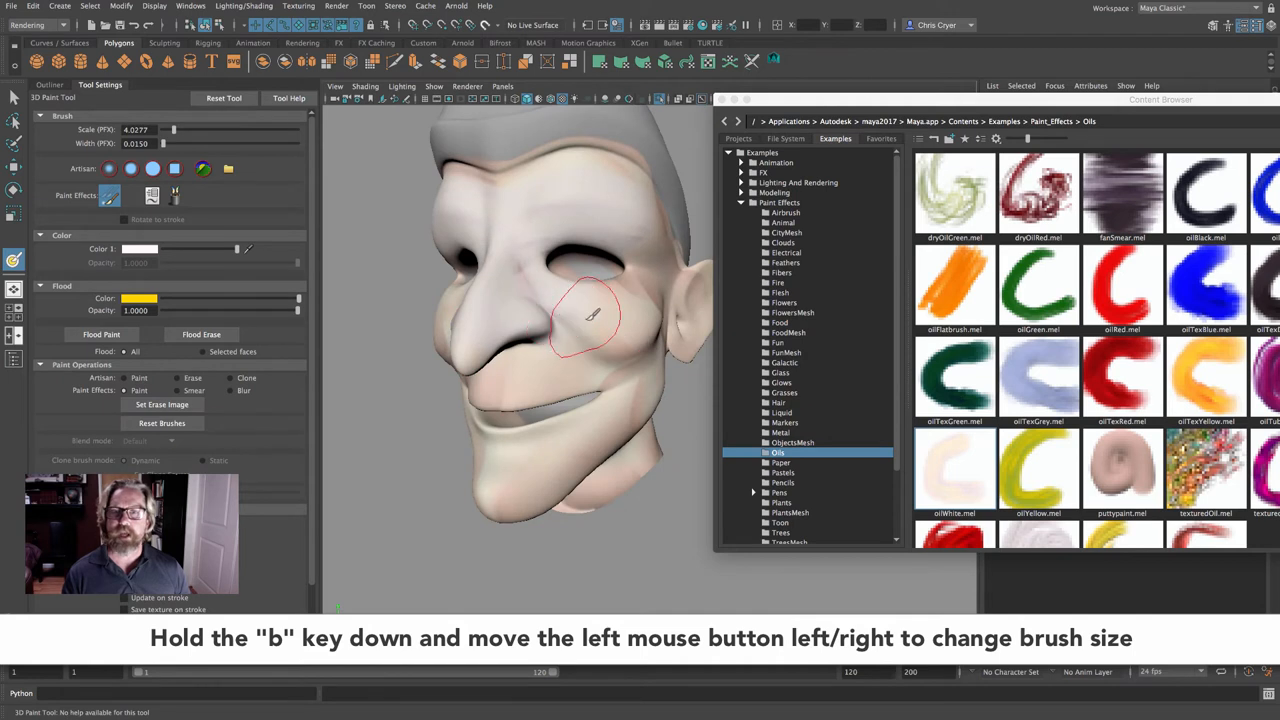
pyautogui.moveTo(504, 378)
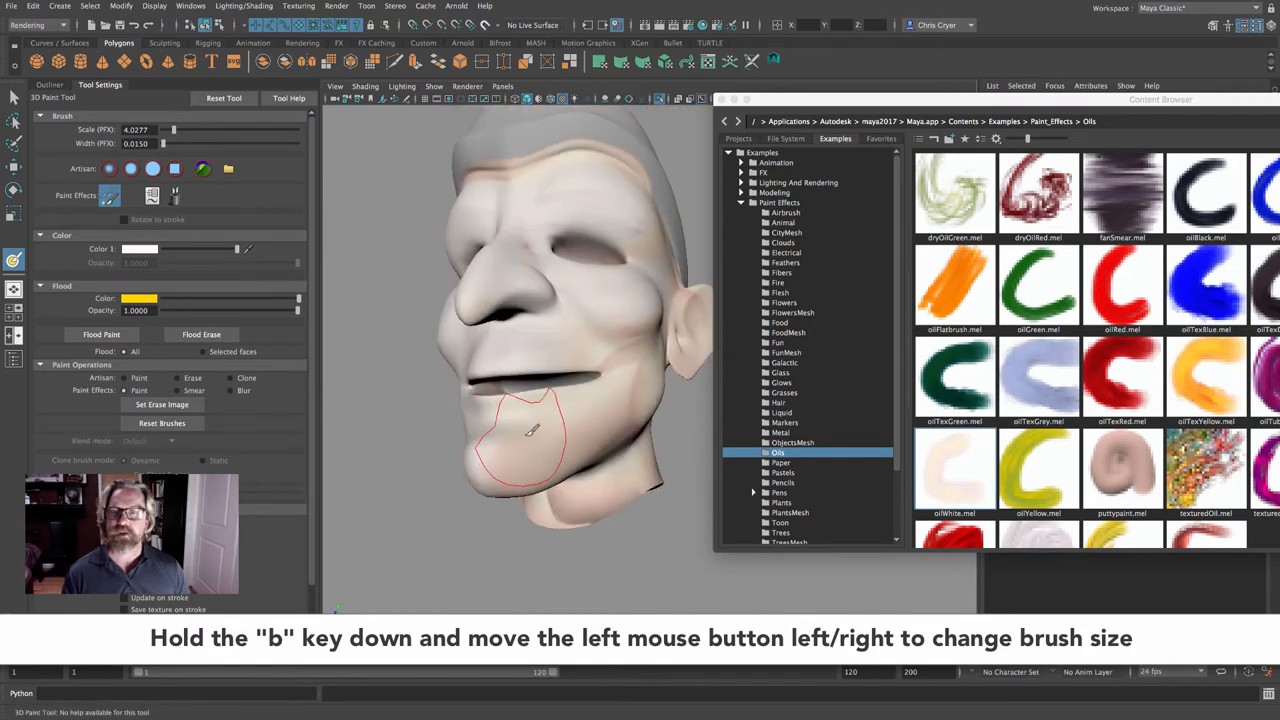
pyautogui.moveTo(530, 430); pyautogui.dragTo(620, 390)
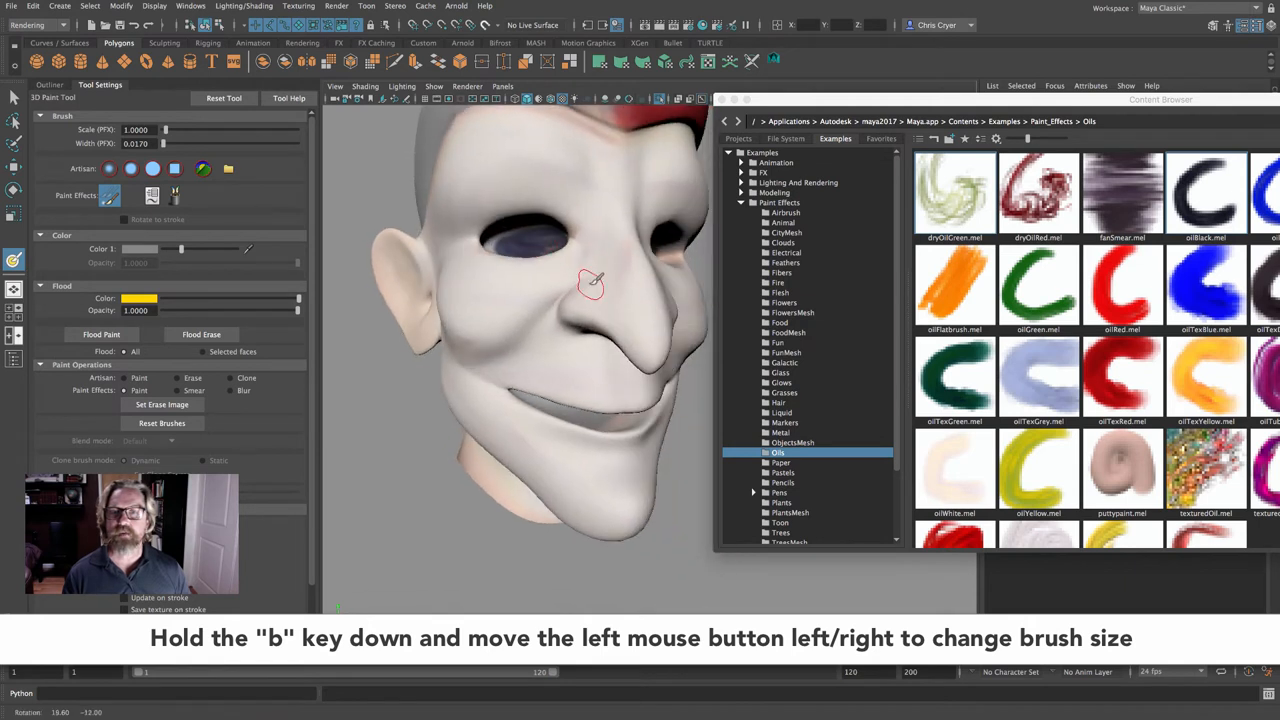
# Paint more oil colour onto the face near the nose, widening the red patch
pyautogui.moveTo(590, 284); pyautogui.dragTo(556, 210)
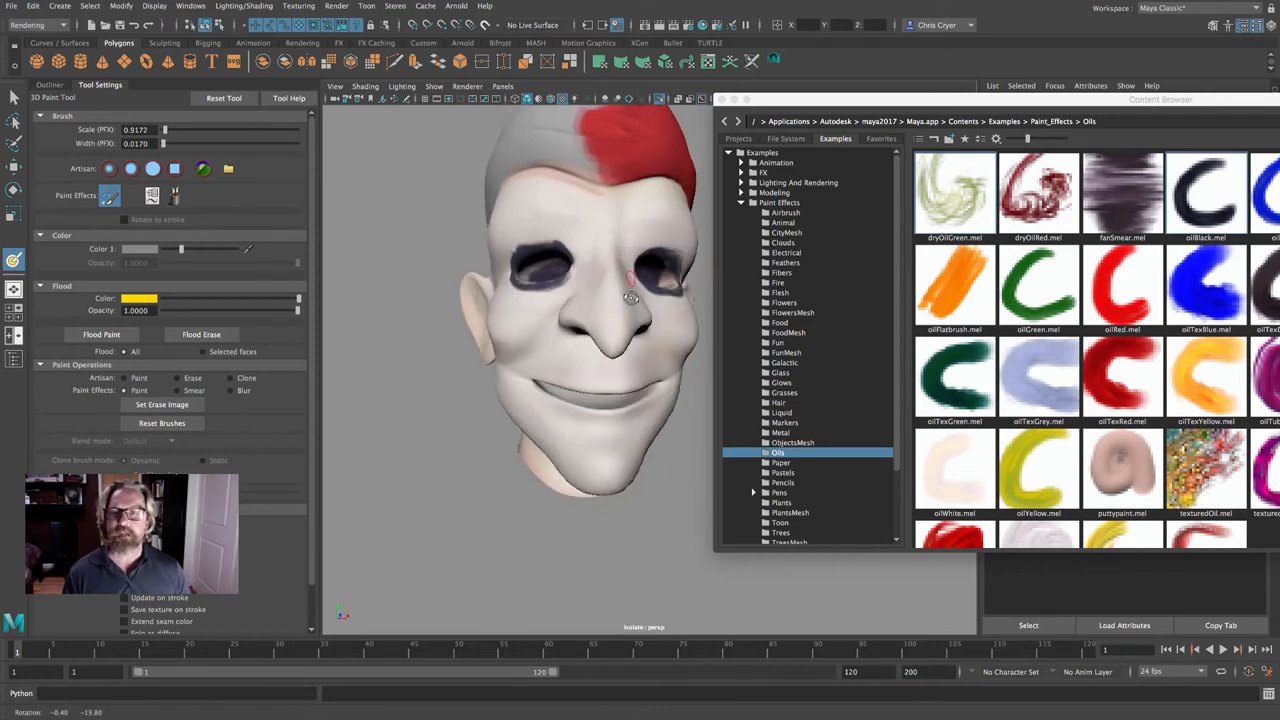
# Paint dark teal pointed teardrop markings above the eyes
pyautogui.moveTo(630, 296); pyautogui.dragTo(592, 250)
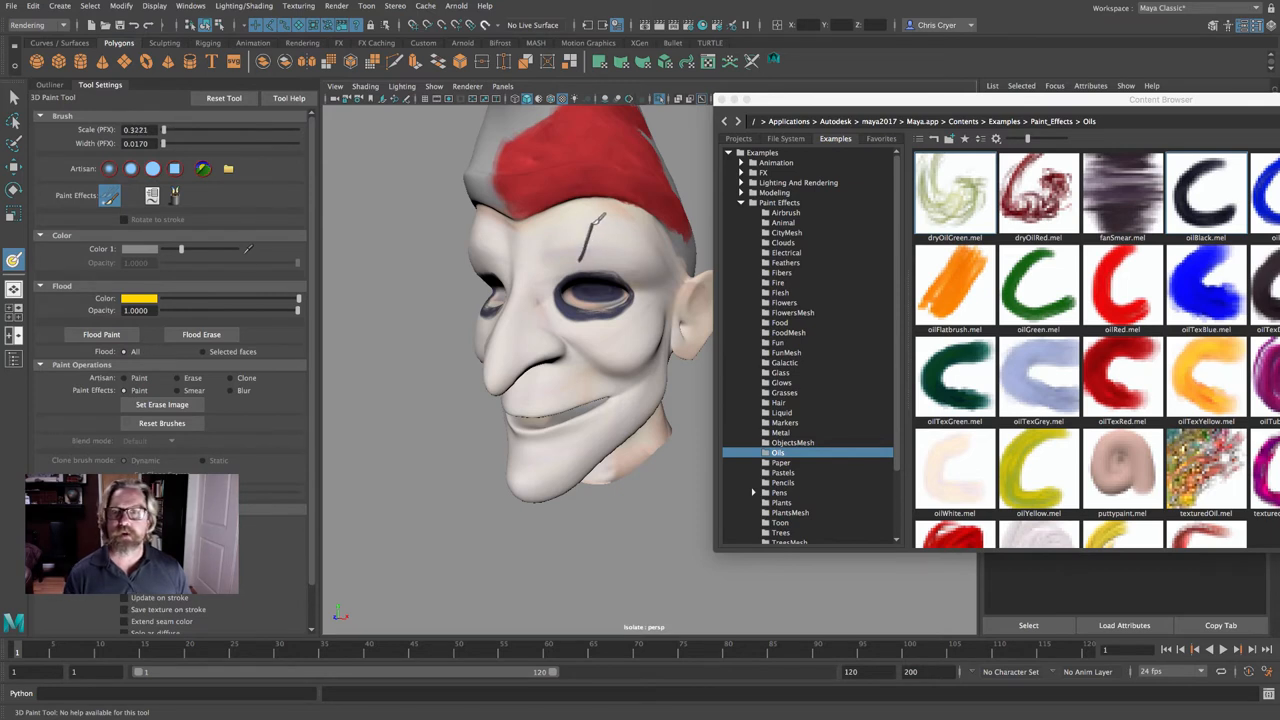
pyautogui.moveTo(600, 216); pyautogui.dragTo(604, 260)
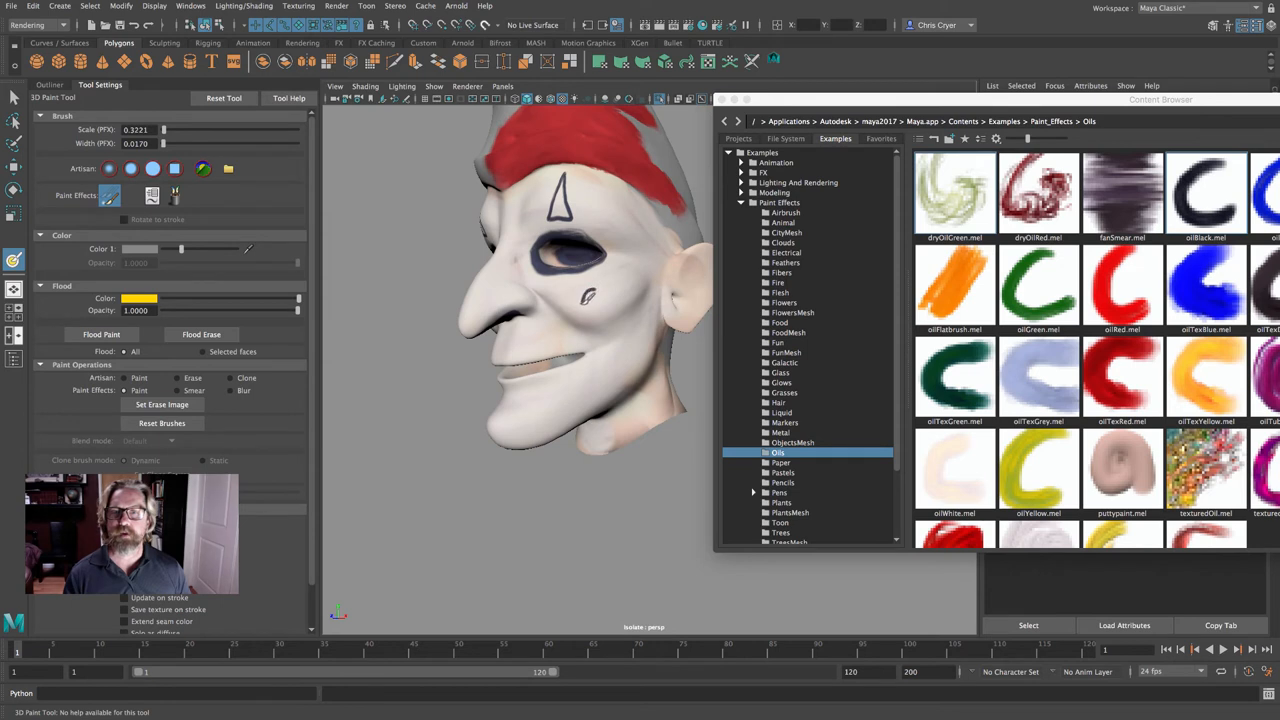
# Paint red dots on both cheeks
pyautogui.moveTo(590, 310); pyautogui.dragTo(596, 296)
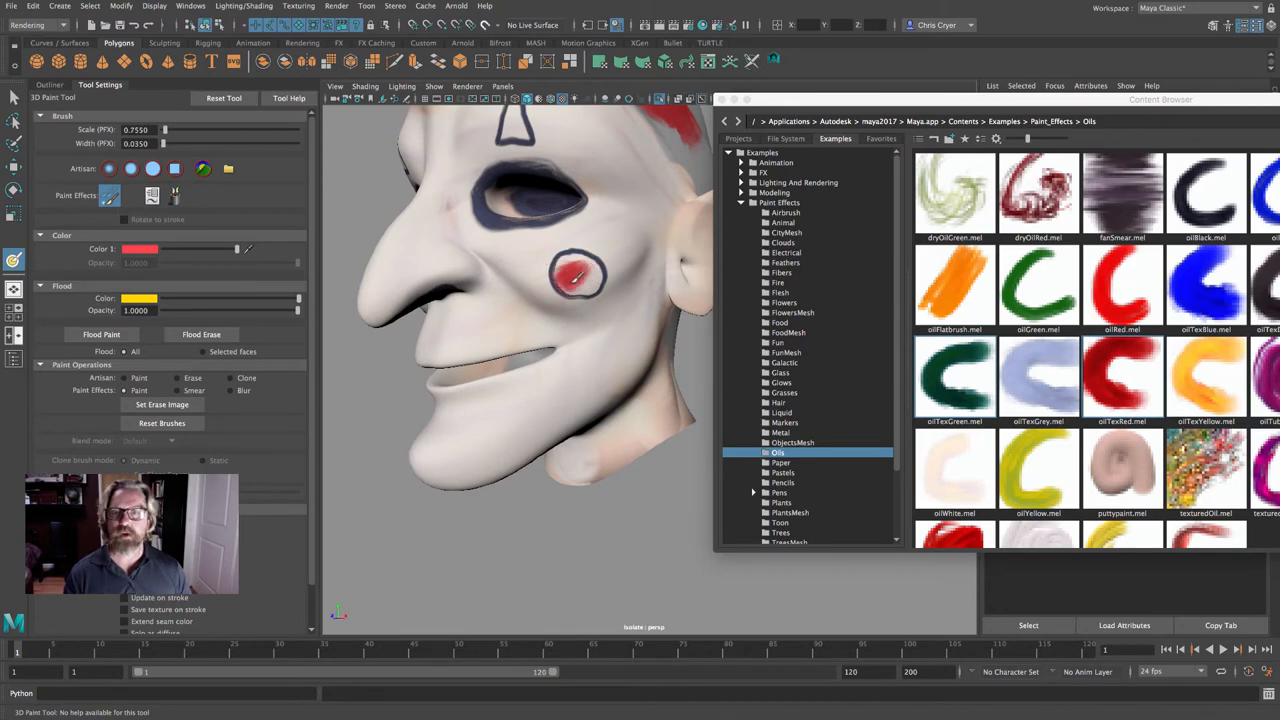
pyautogui.click(576, 276)
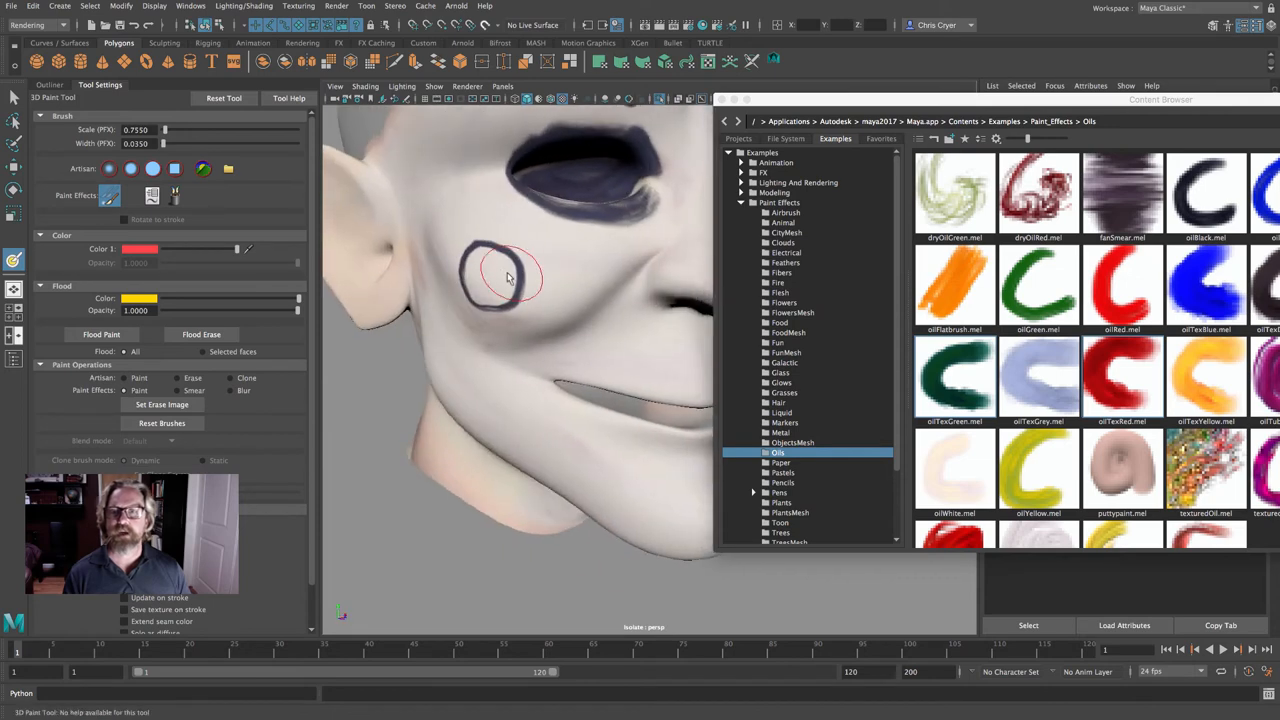
pyautogui.click(500, 276)
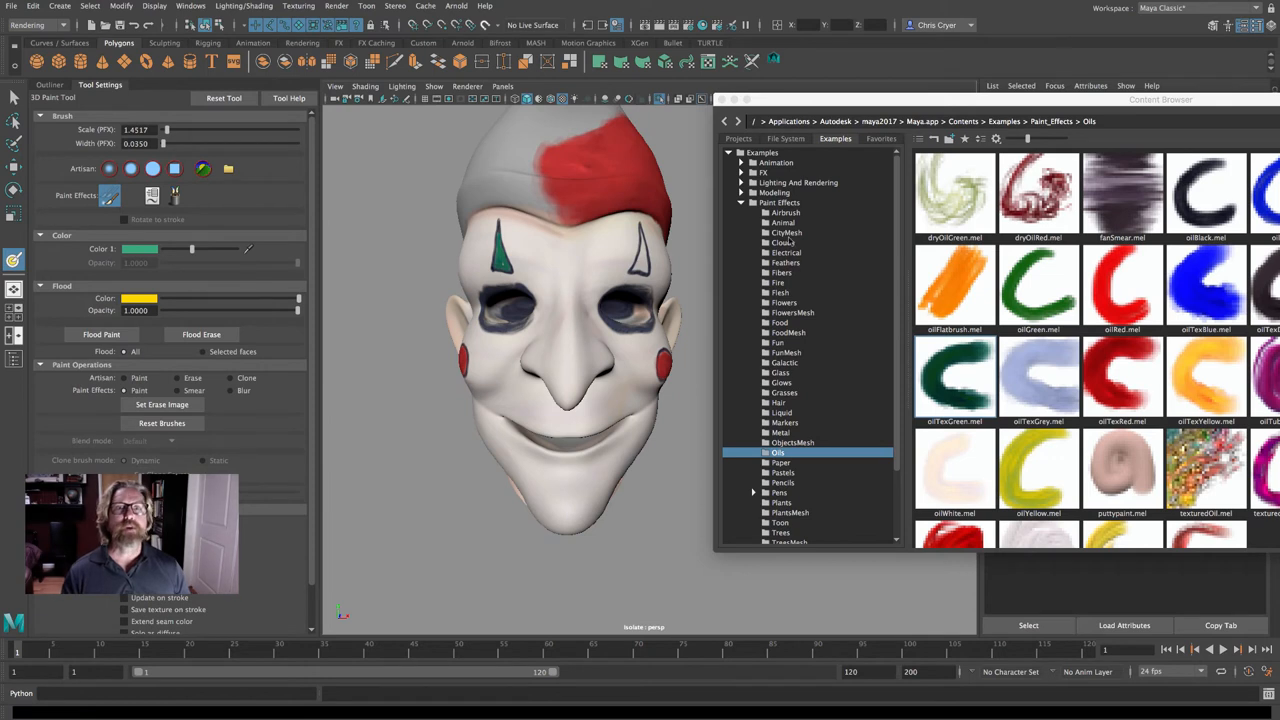
# Choose an Airbrush preset and shade below the lower lip and around the cheek dot
pyautogui.click(786, 212)
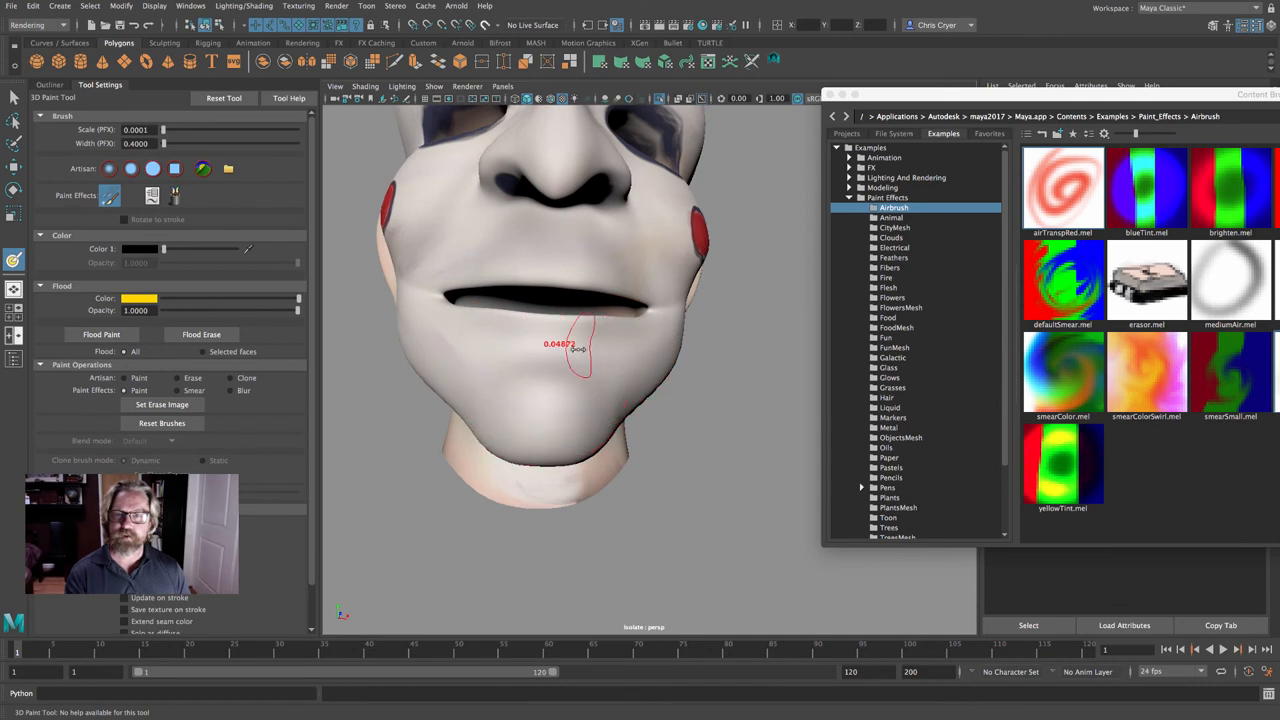
pyautogui.moveTo(584, 344); pyautogui.dragTo(660, 356)
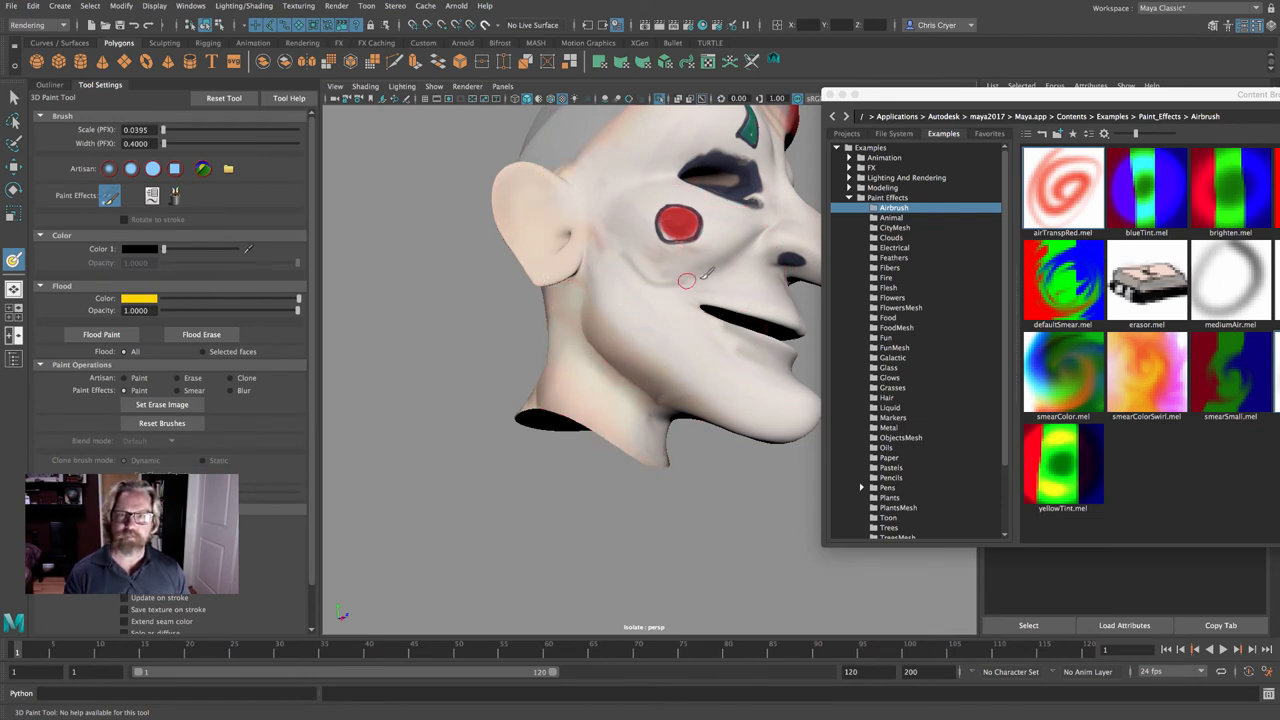
pyautogui.moveTo(688, 280); pyautogui.dragTo(650, 260)
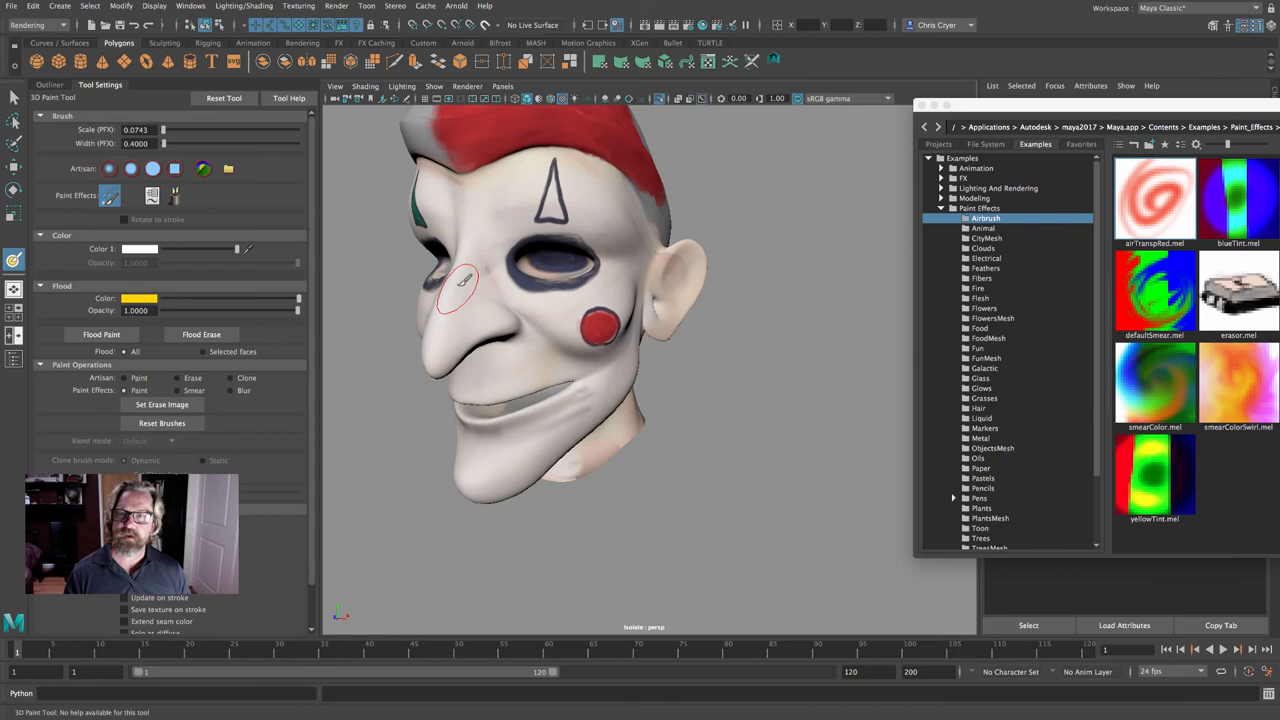
pyautogui.moveTo(610, 224)
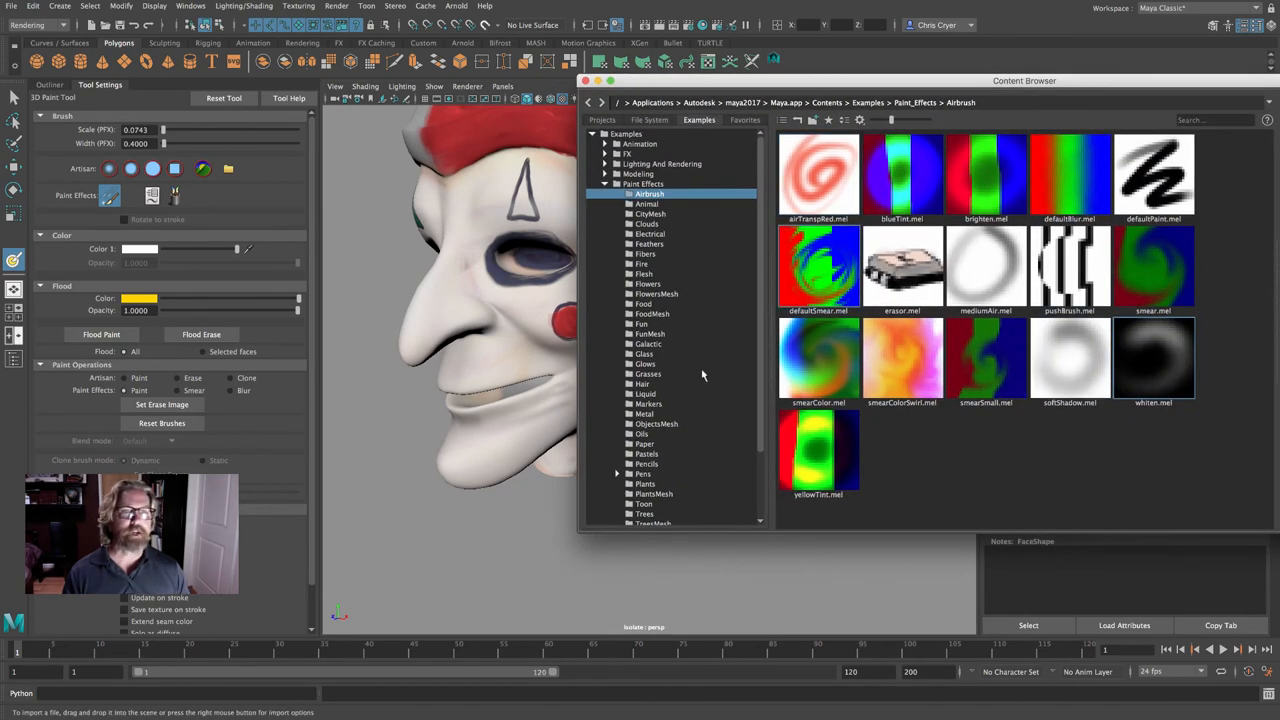
# Return to the oil brush presets, then leave painting for object selection of the head
pyautogui.click(640, 434)
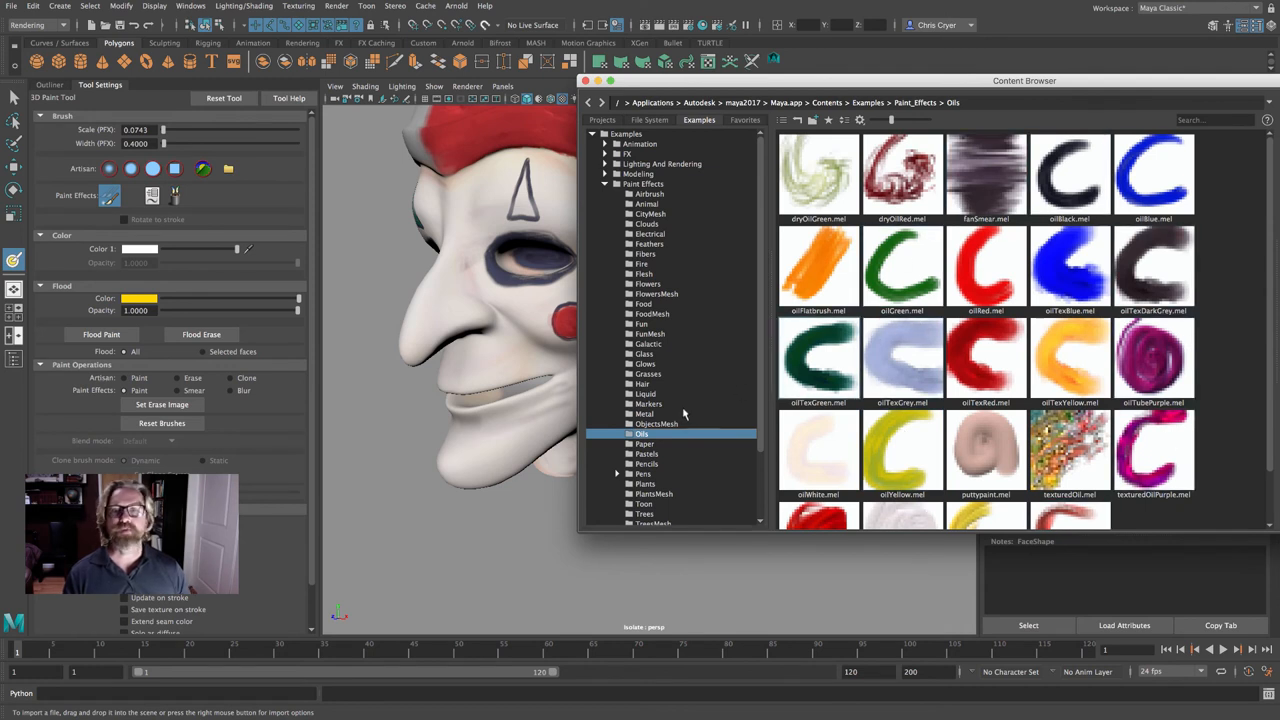
pyautogui.click(644, 272)
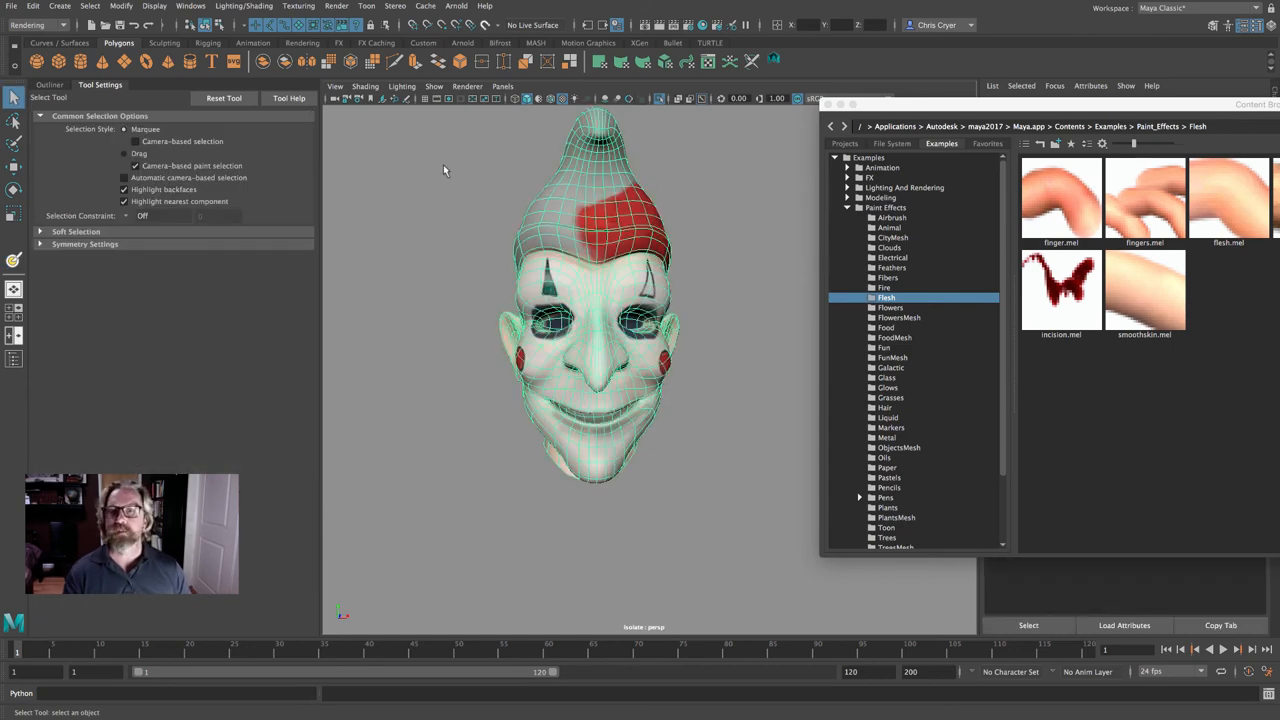
# Close the Content Browser and orbit around the painted head to review it
pyautogui.click(300, 6)
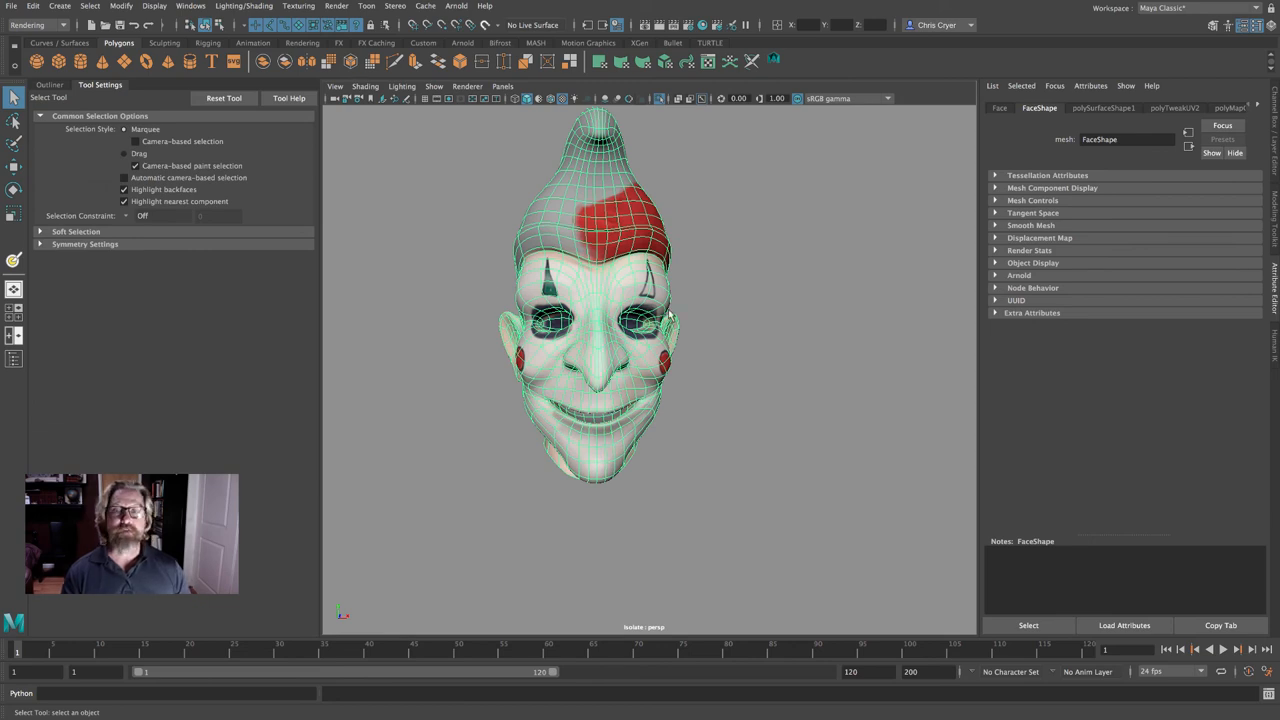
pyautogui.moveTo(688, 216)
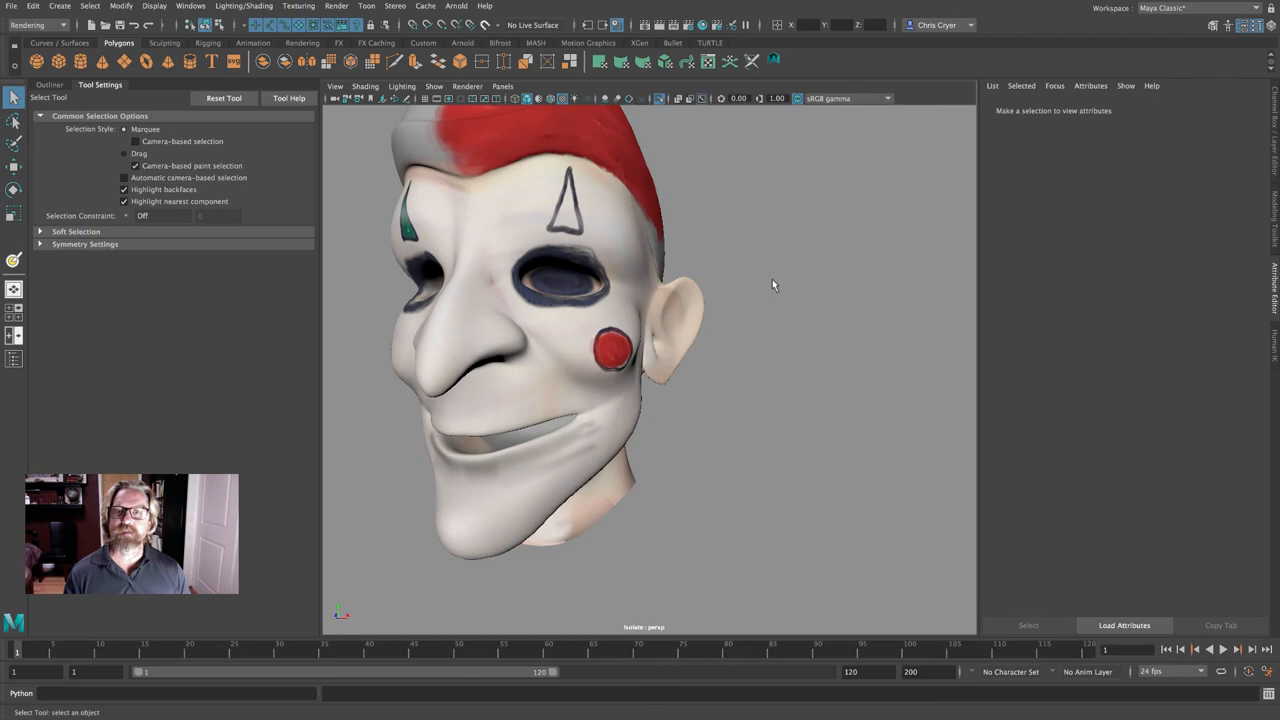
pyautogui.moveTo(650, 300); pyautogui.dragTo(704, 276)
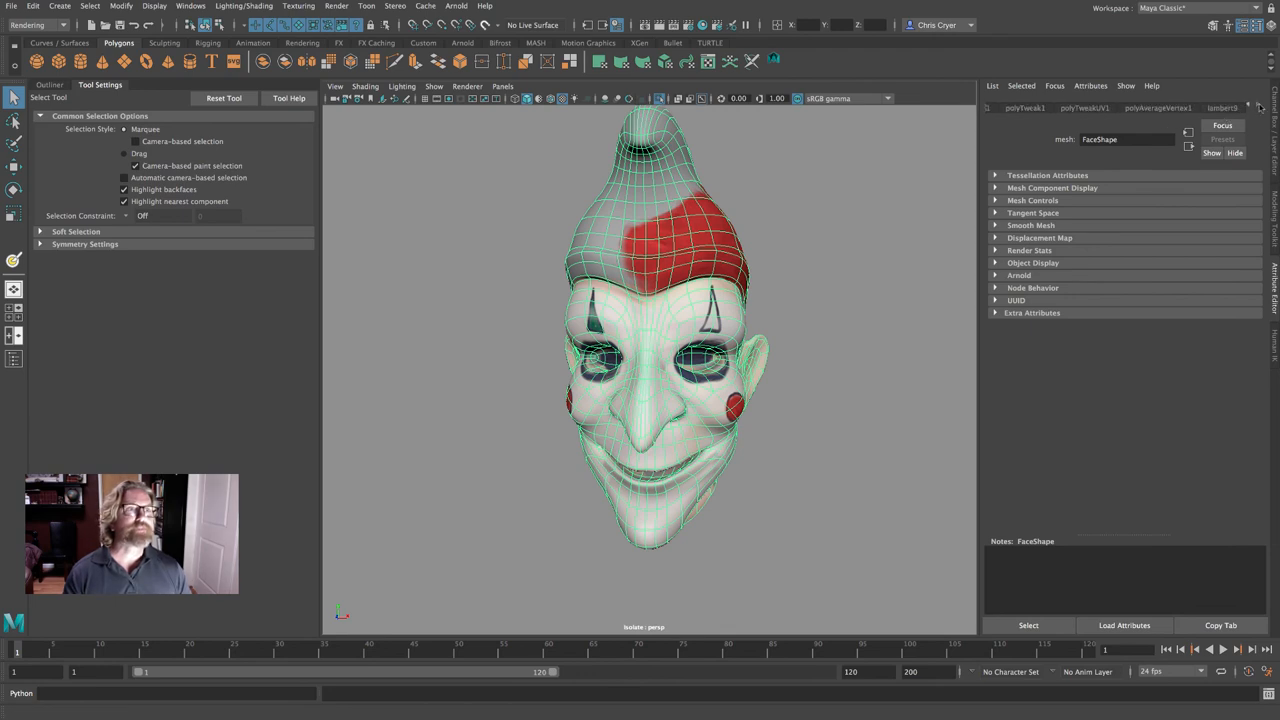
# Show the head's file texture settings, then use the Texturing menu to reach its Lambert material
pyautogui.click(1224, 108)
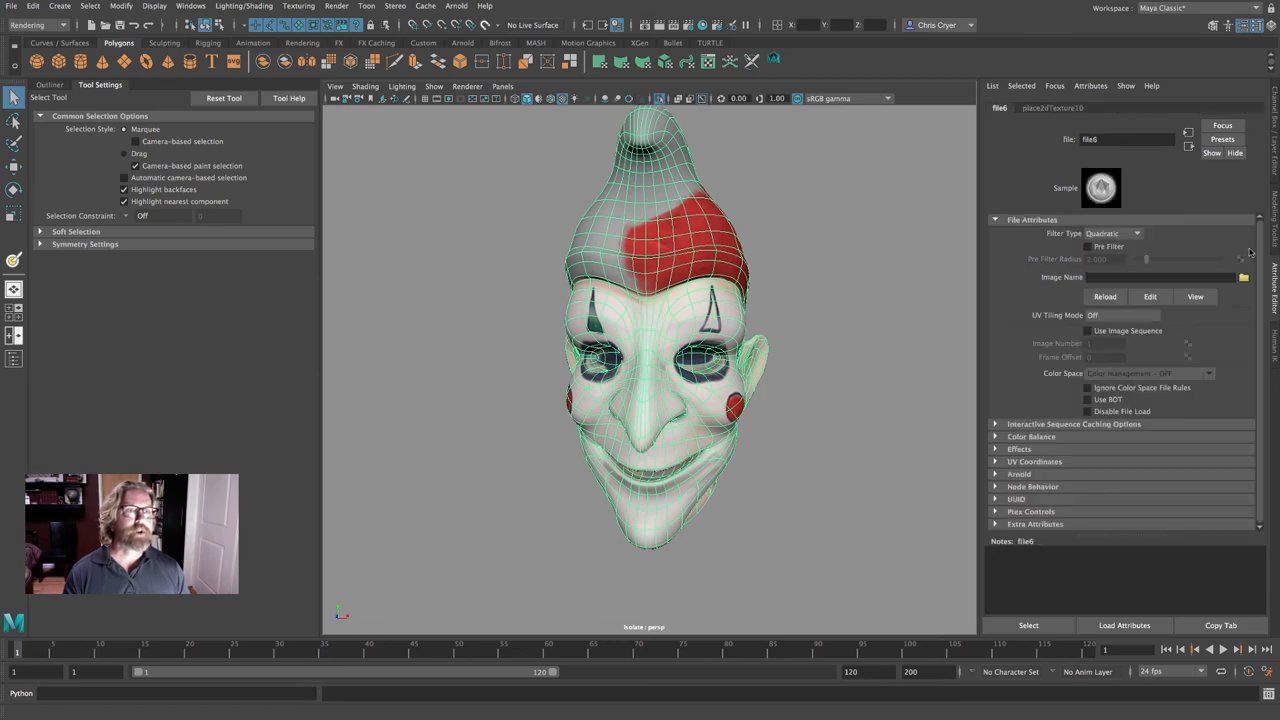
pyautogui.moveTo(1270, 300)
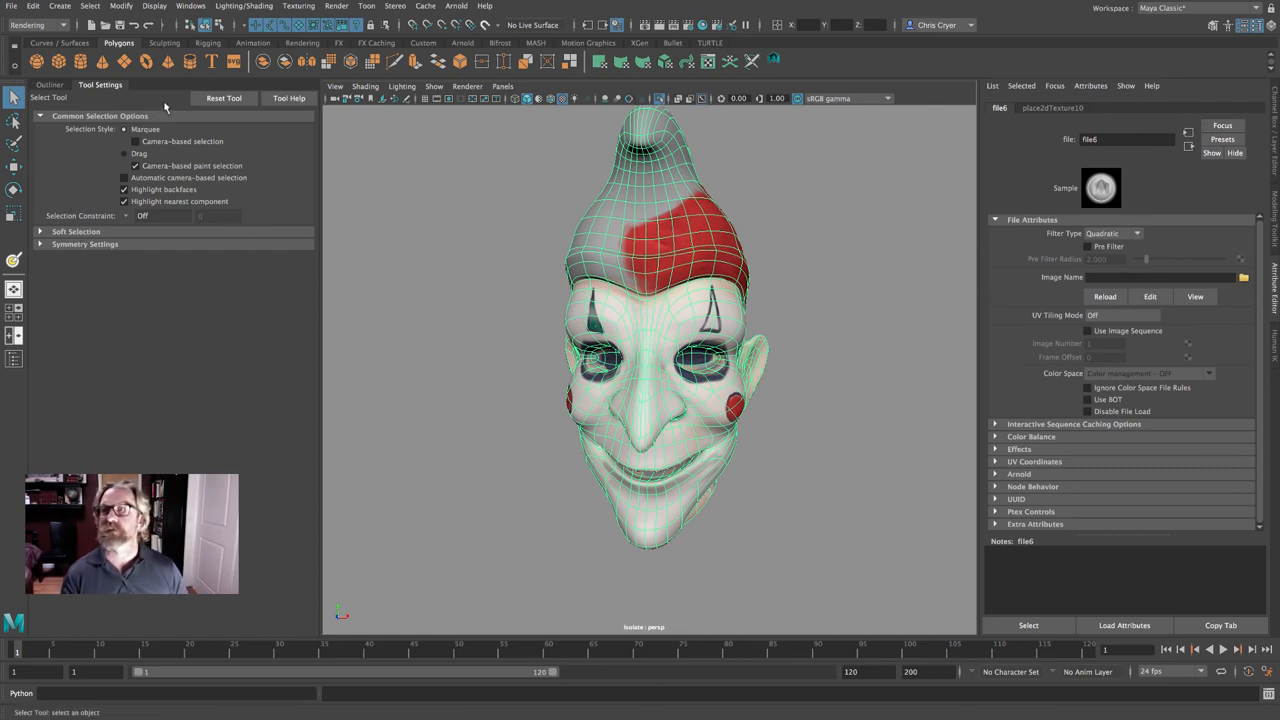
pyautogui.click(300, 6)
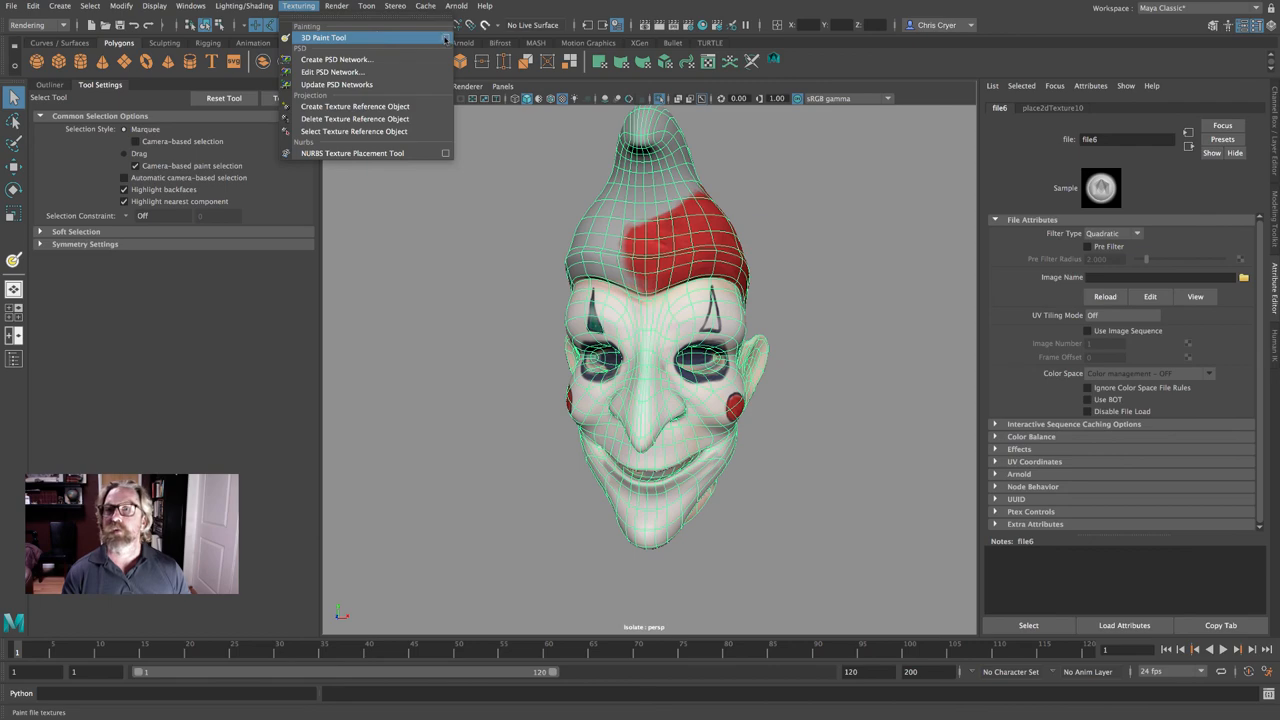
pyautogui.click(324, 36)
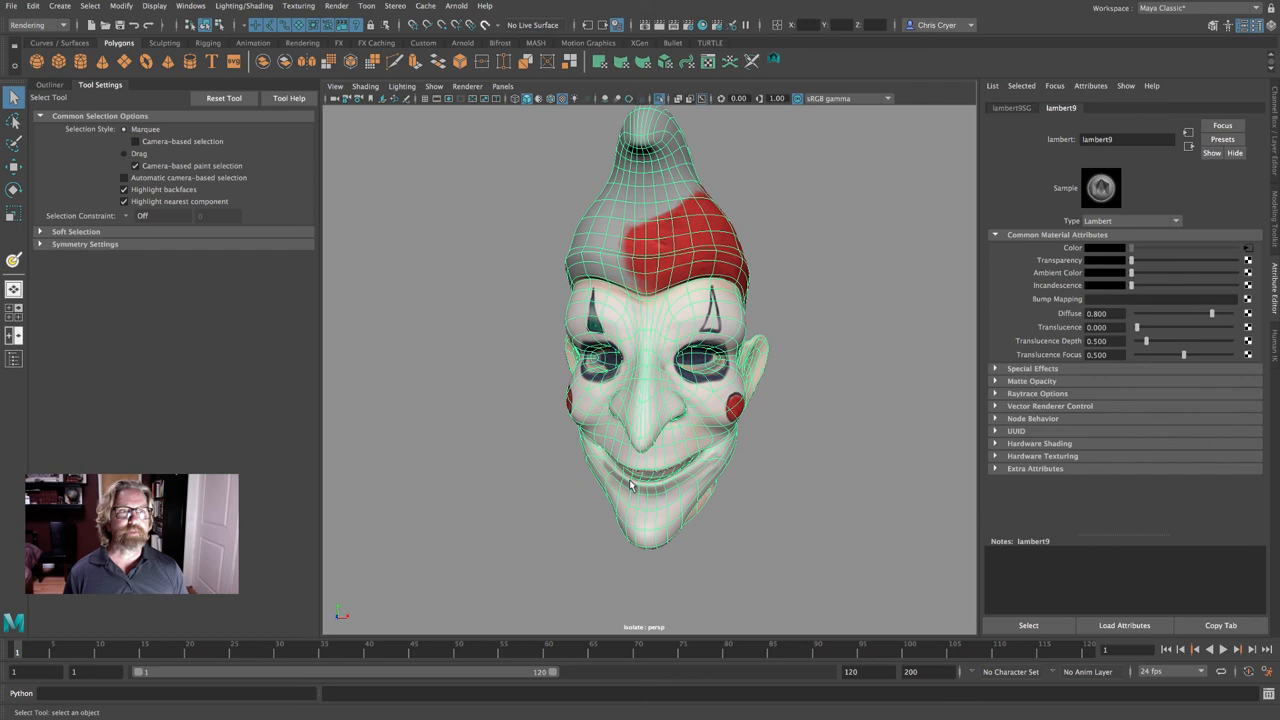
pyautogui.moveTo(1256, 252)
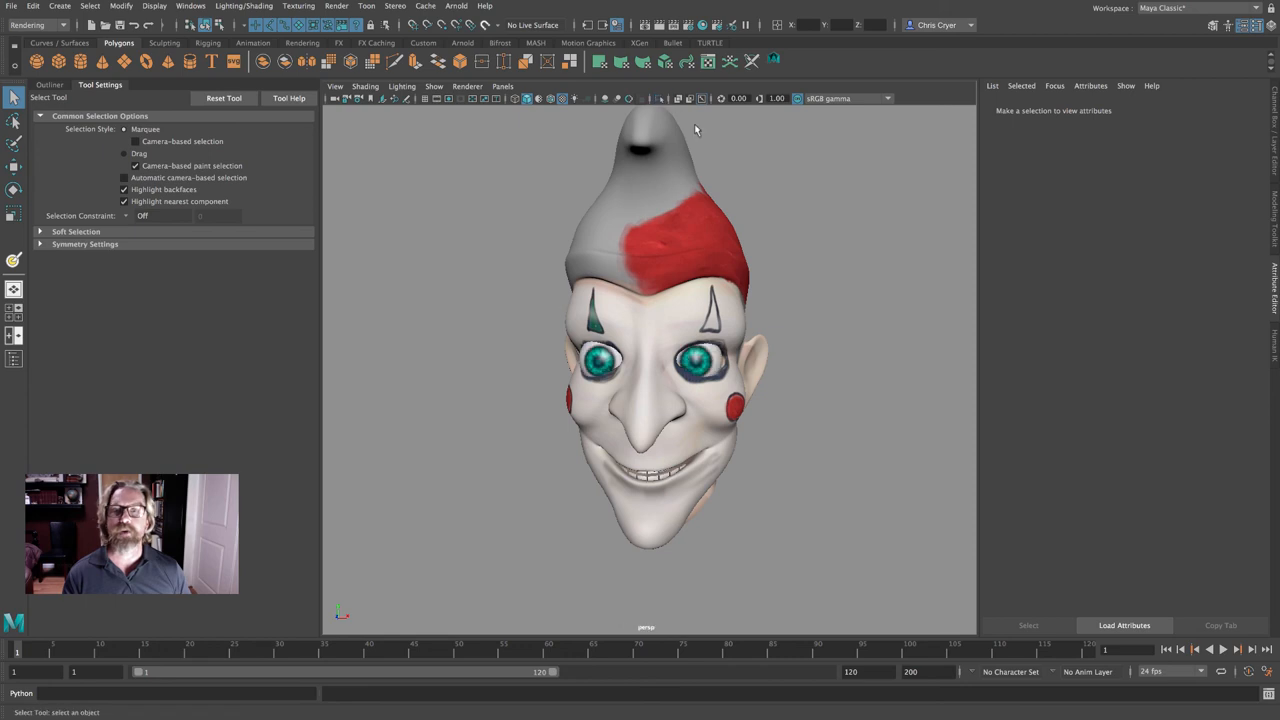
# Turn the view slightly around the head to see the teal eyes
pyautogui.moveTo(696, 130); pyautogui.dragTo(766, 192)
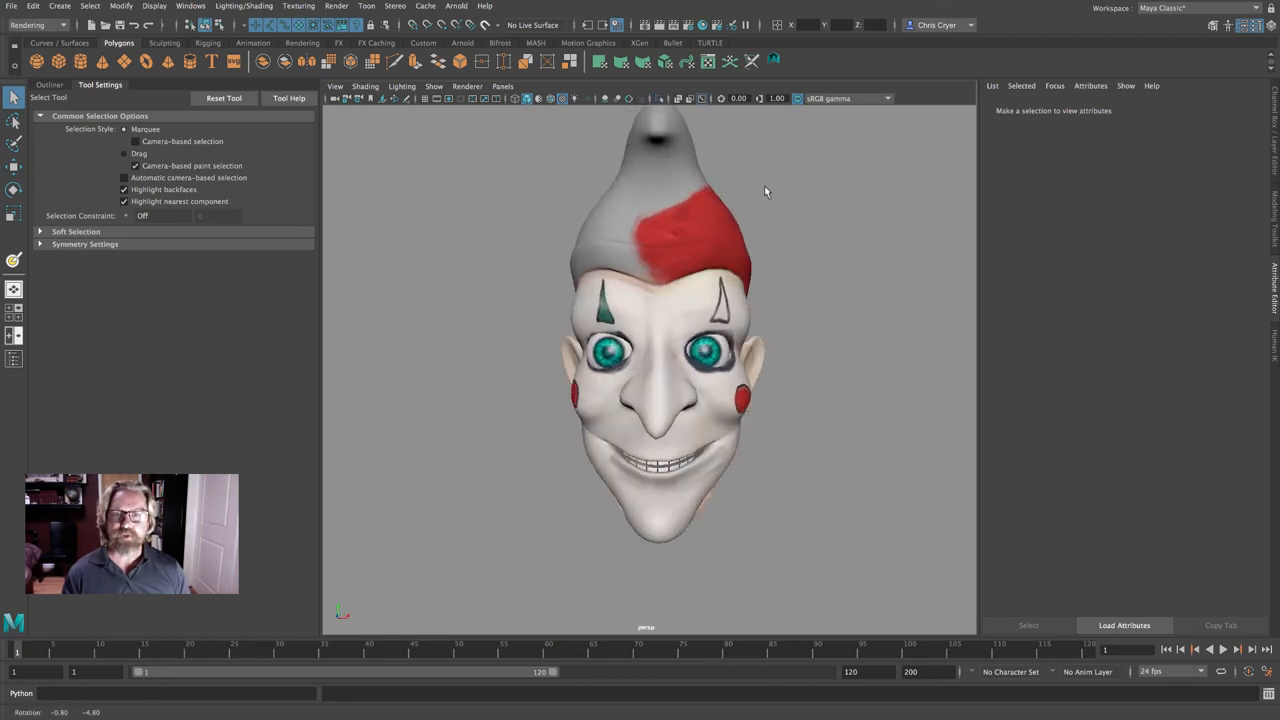